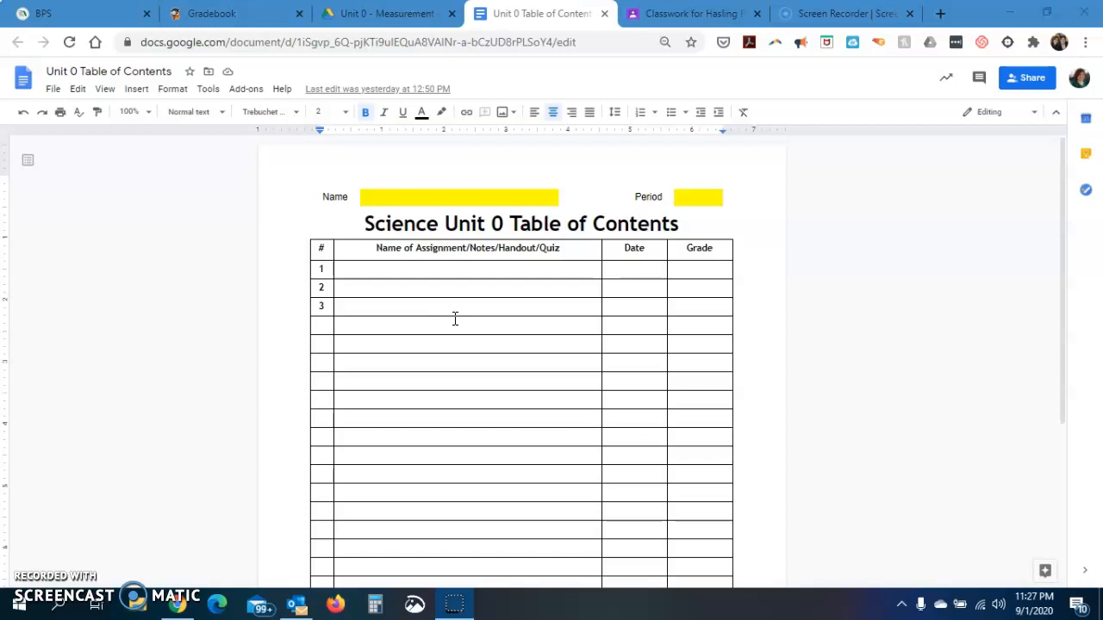
Left-align the Name of Assignment/Notes/Handout/Quiz column cells of the Unit 0 table.
{"action": "left_click", "coordinate": [438, 269]}
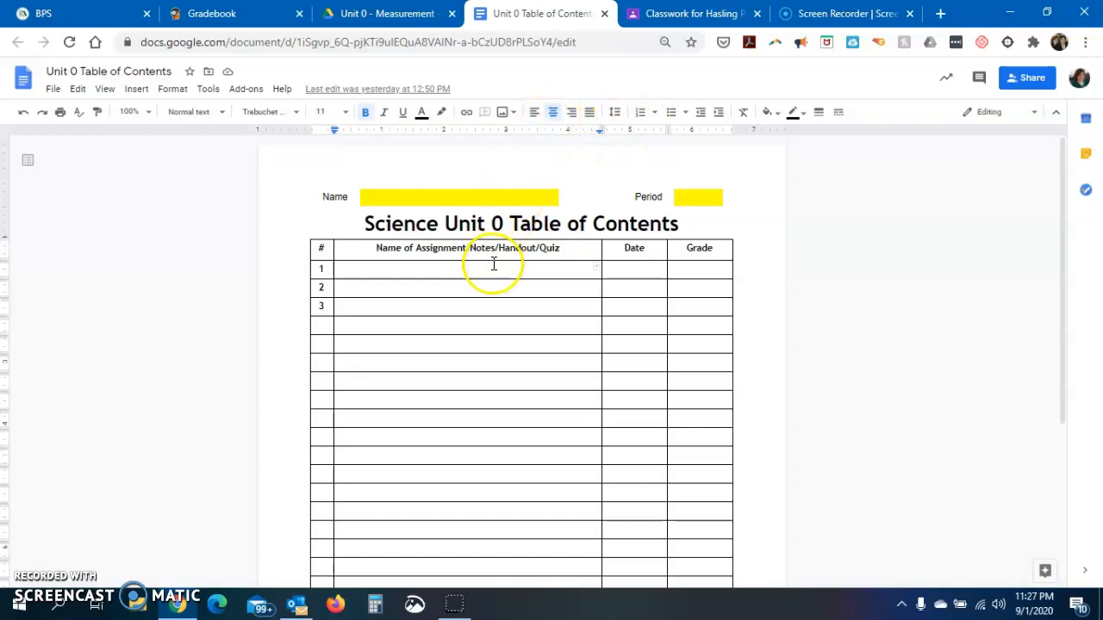
{"action": "scroll", "scroll_direction": "down", "scroll_amount": 3}
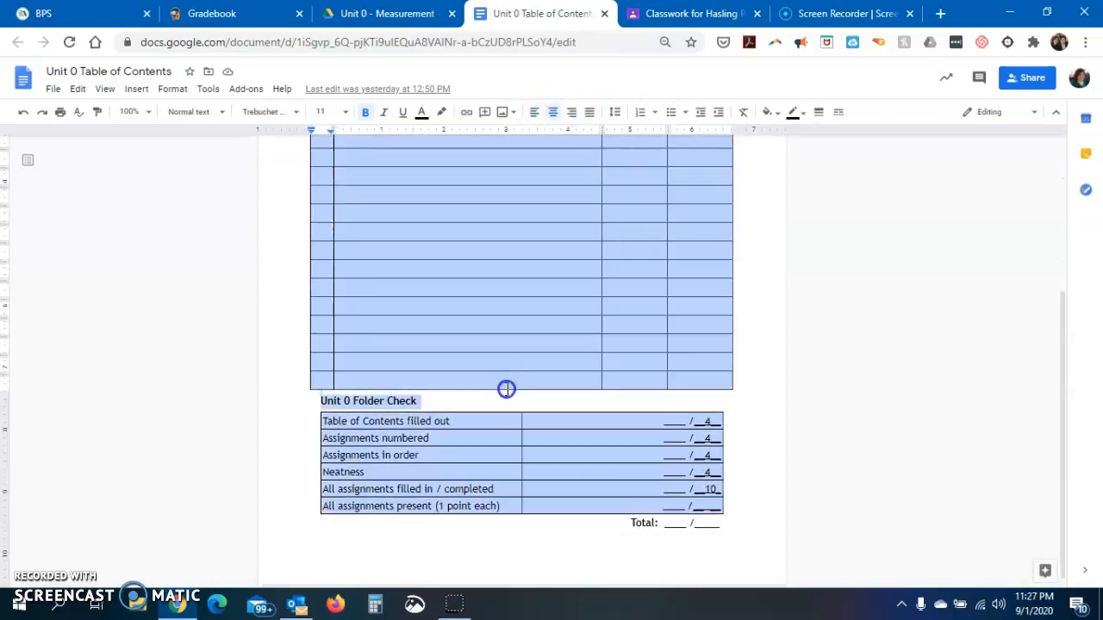
{"action": "scroll", "scroll_direction": "up", "scroll_amount": 3}
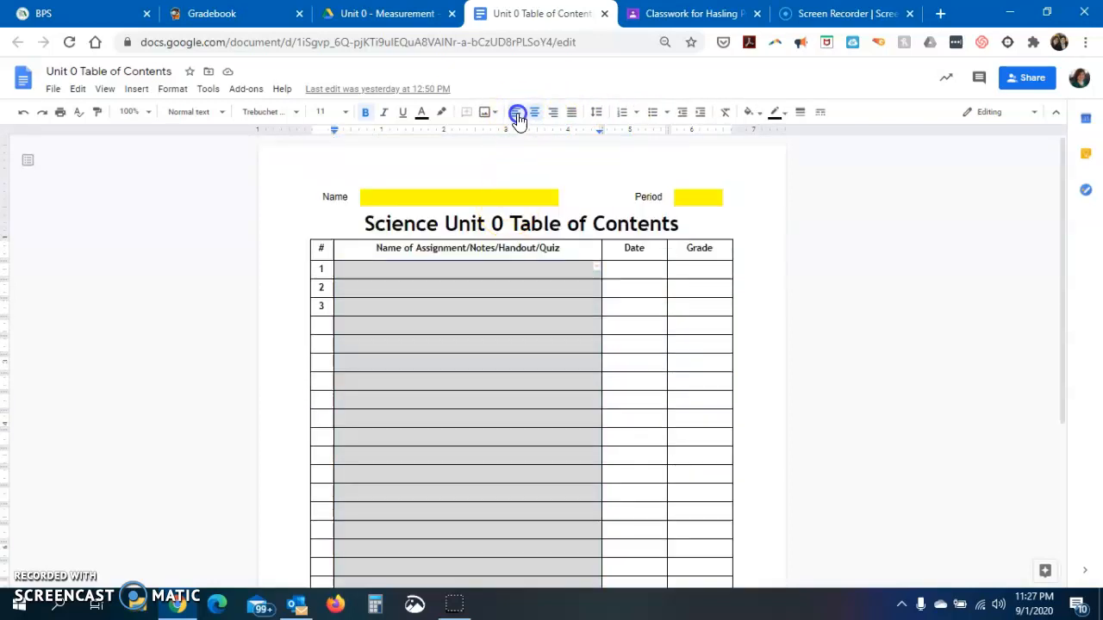
{"action": "left_click", "coordinate": [518, 112]}
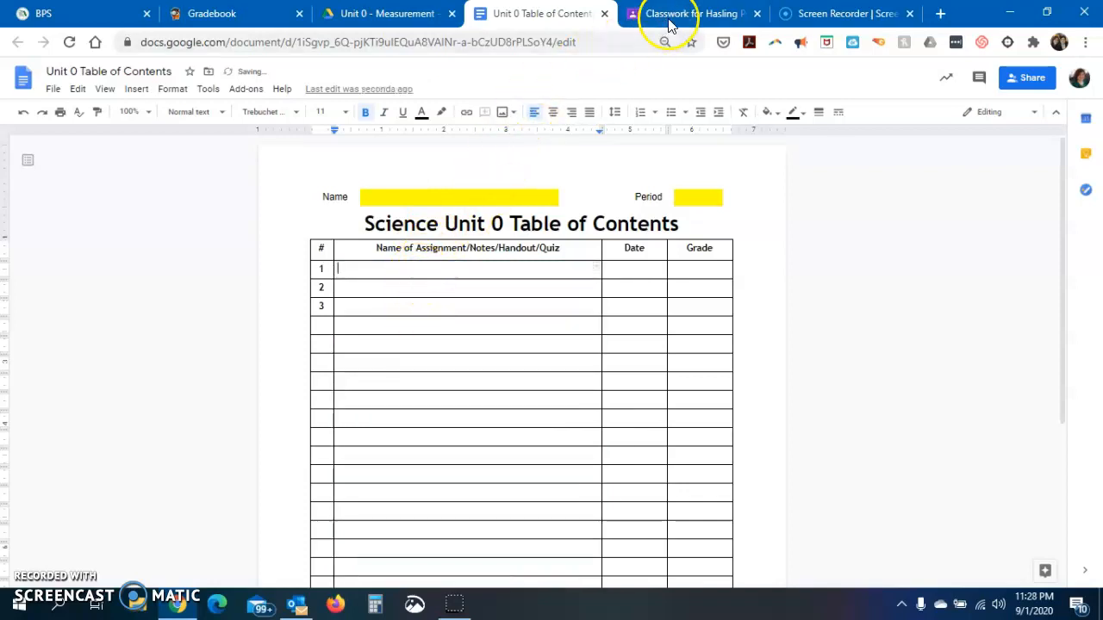
Copy 'Observations and Inferences - Magic Paper' from Classroom into row 1's name cell.
{"action": "left_click", "coordinate": [694, 13]}
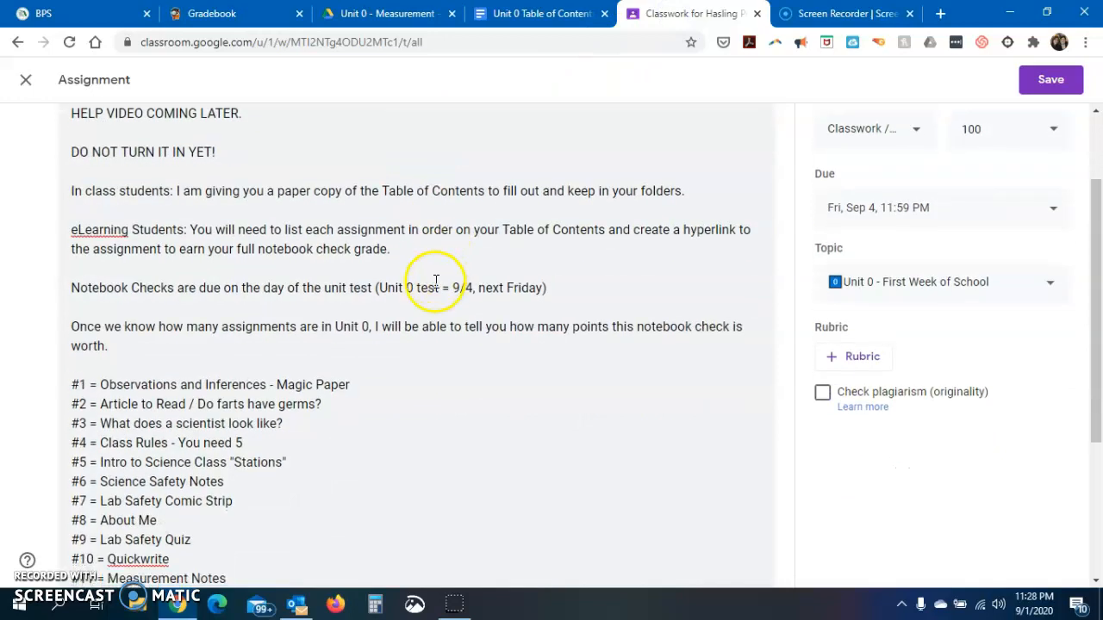
{"action": "scroll", "scroll_direction": "down", "scroll_amount": 3}
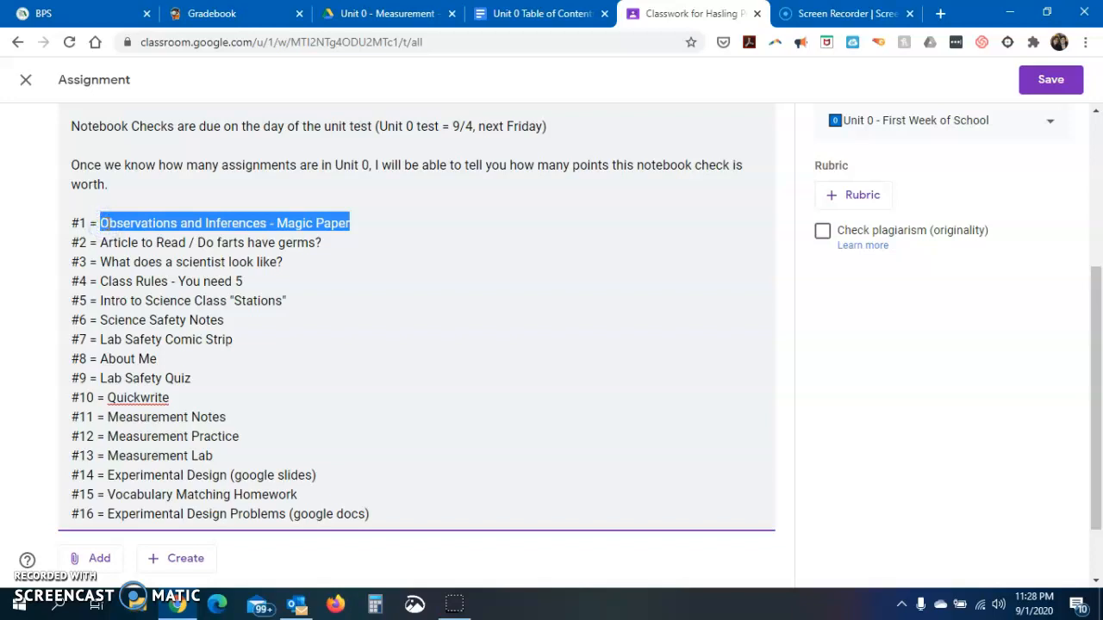
{"action": "right_click", "coordinate": [224, 222]}
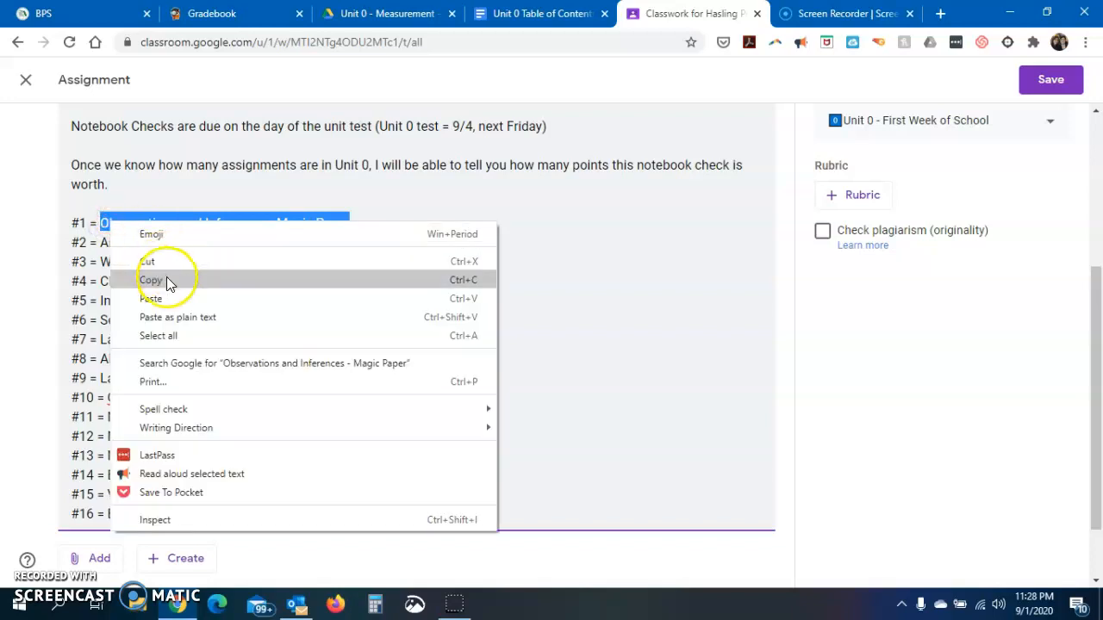
{"action": "left_click", "coordinate": [540, 13]}
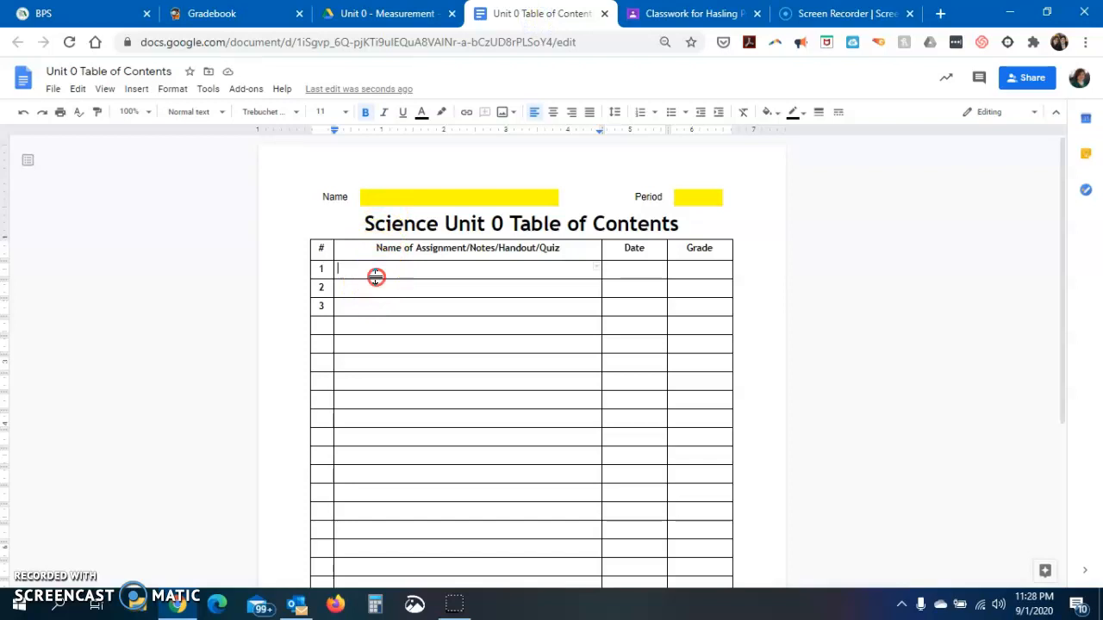
{"action": "right_click", "coordinate": [376, 276]}
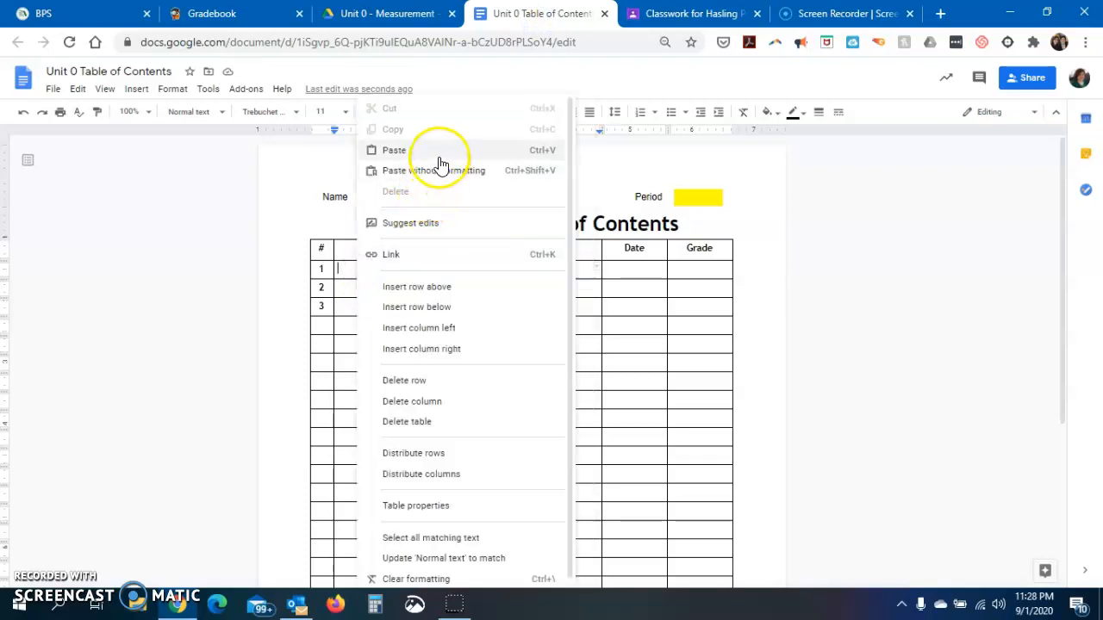
{"action": "left_click", "coordinate": [394, 150]}
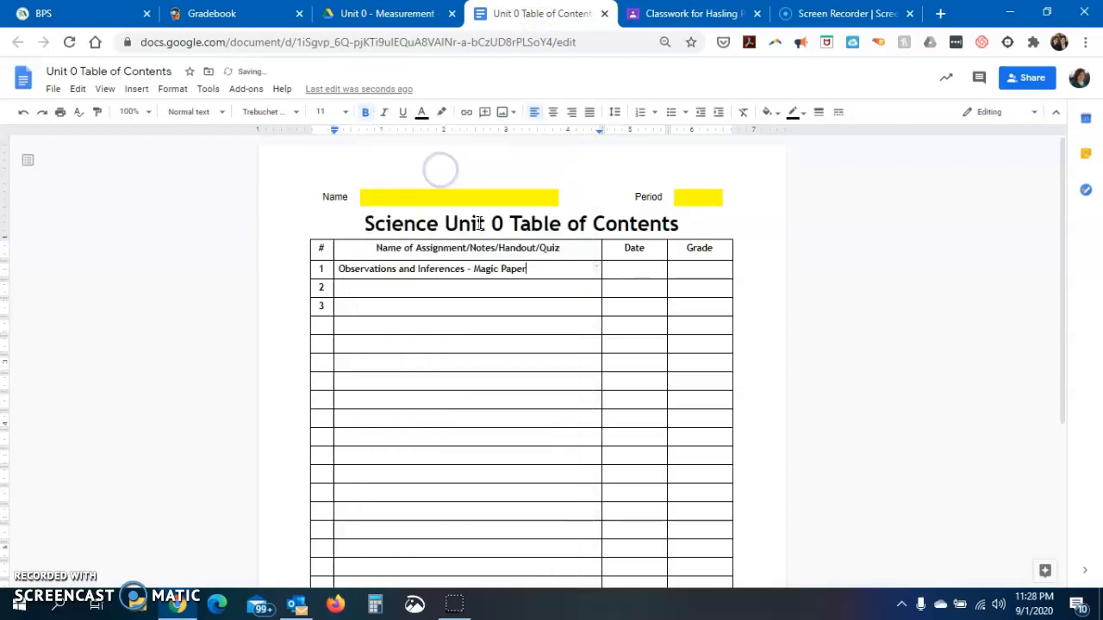
Enter the date 8/24/2020 in row 1's Date cell.
{"action": "left_click", "coordinate": [634, 267]}
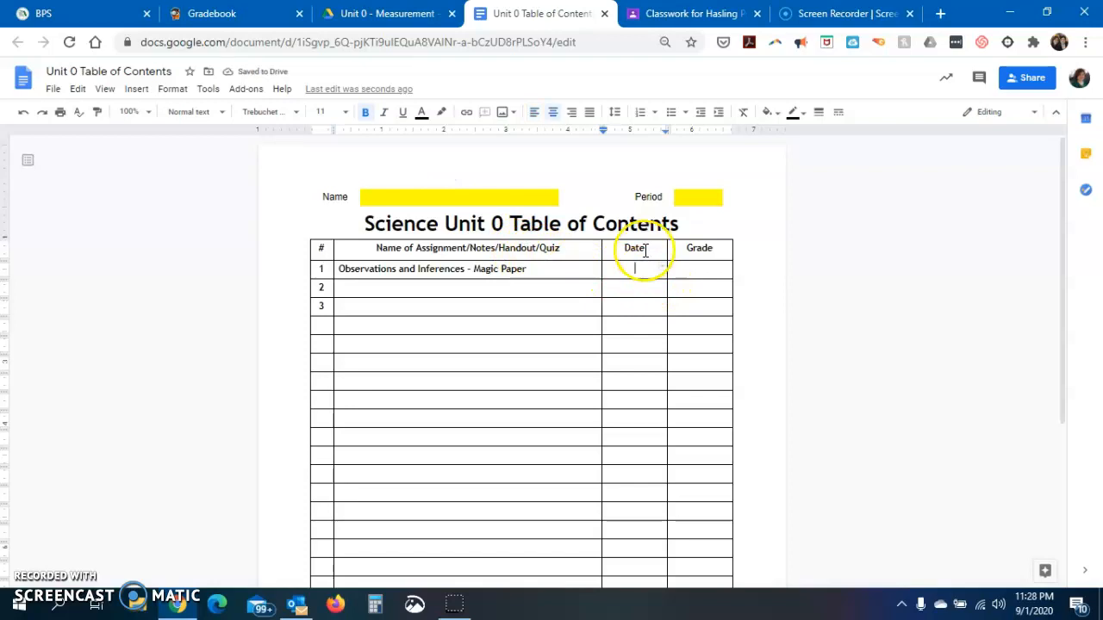
{"action": "type", "text": "8/2"}
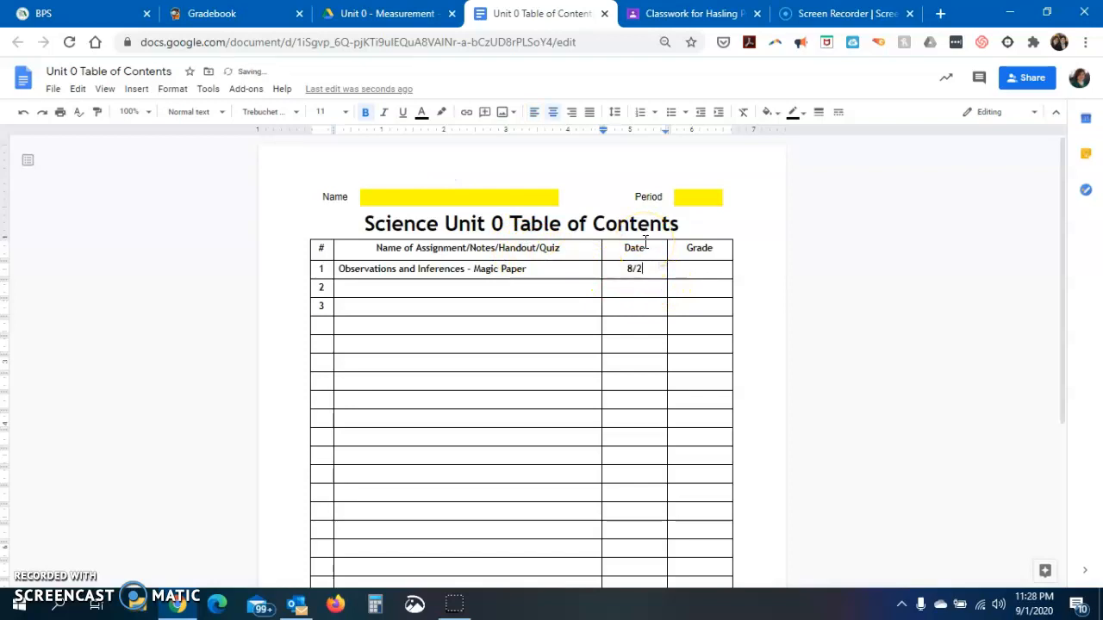
{"action": "type", "text": "4/2020,"}
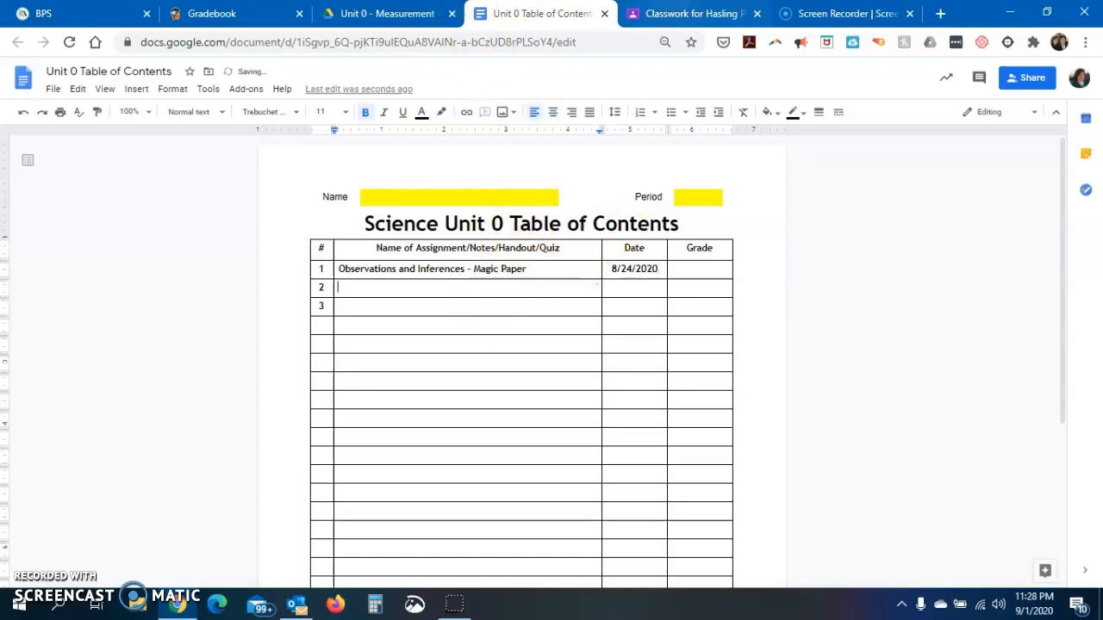
Copy 'Article to Read / Do farts have germs?' into row 2, dated 8/24/2020.
{"action": "left_click", "coordinate": [694, 13]}
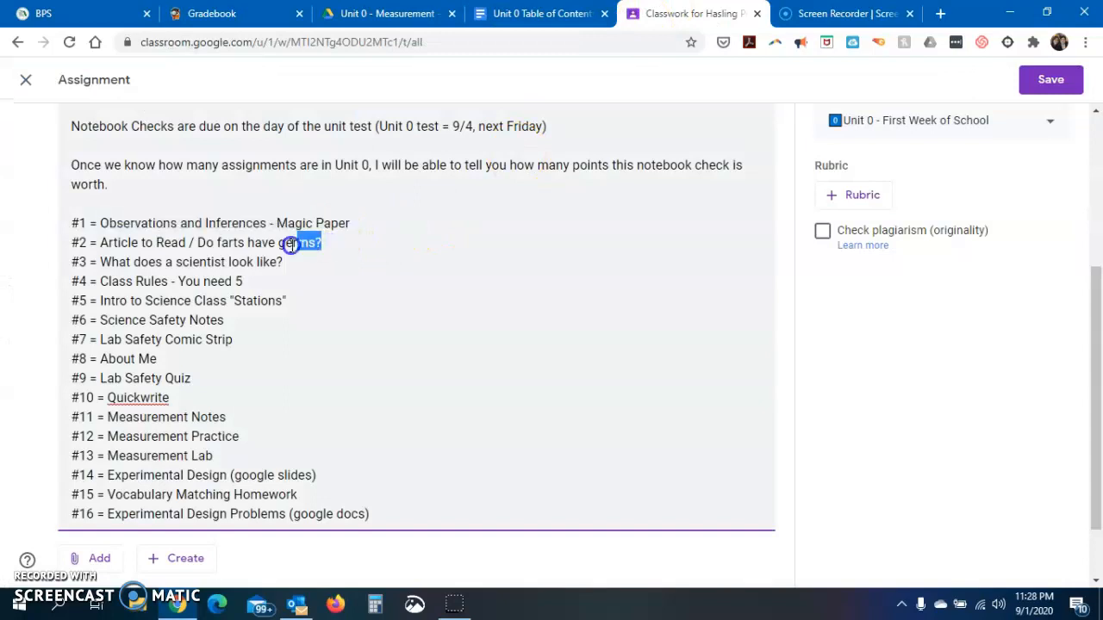
{"action": "left_click_drag", "start_coordinate": [298, 242], "coordinate": [98, 242]}
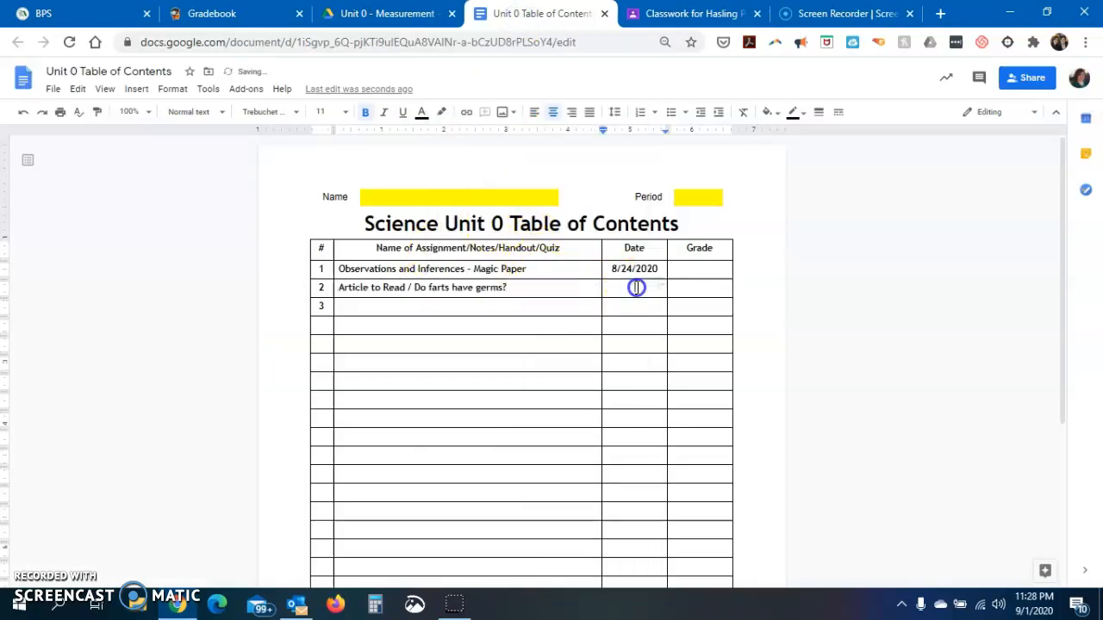
{"action": "type", "text": "5"}
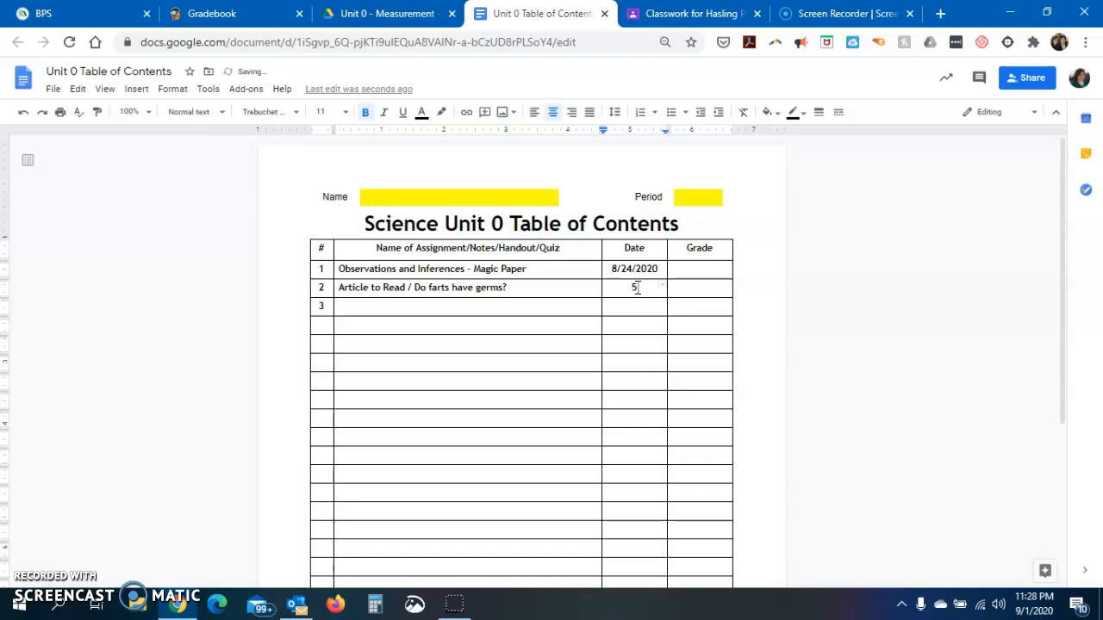
{"action": "type", "text": "8/"}
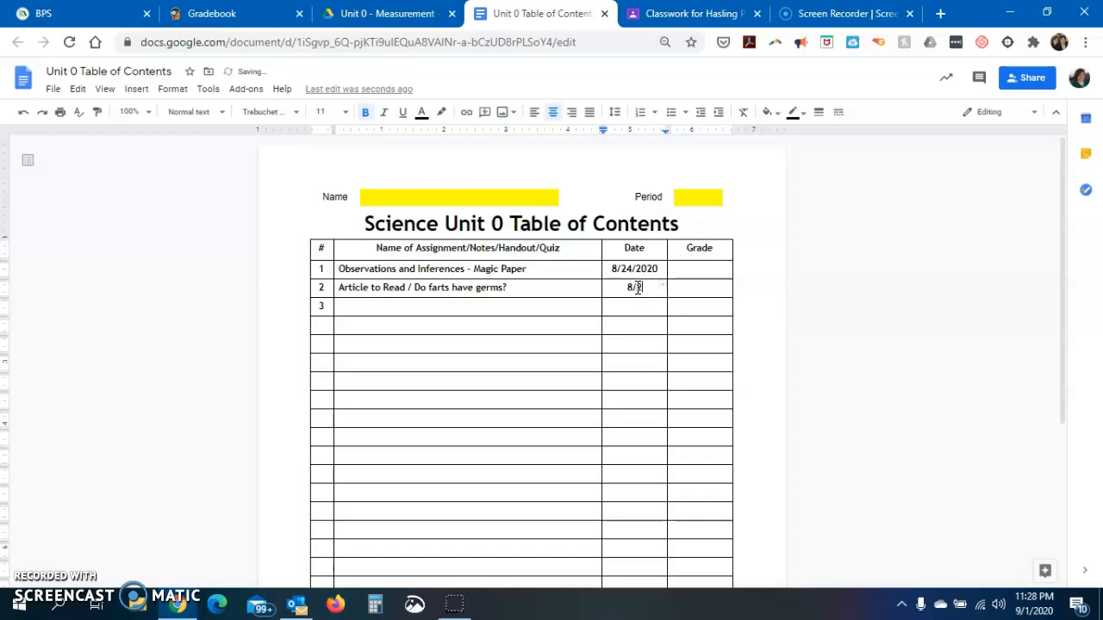
{"action": "type", "text": "8/24/2020"}
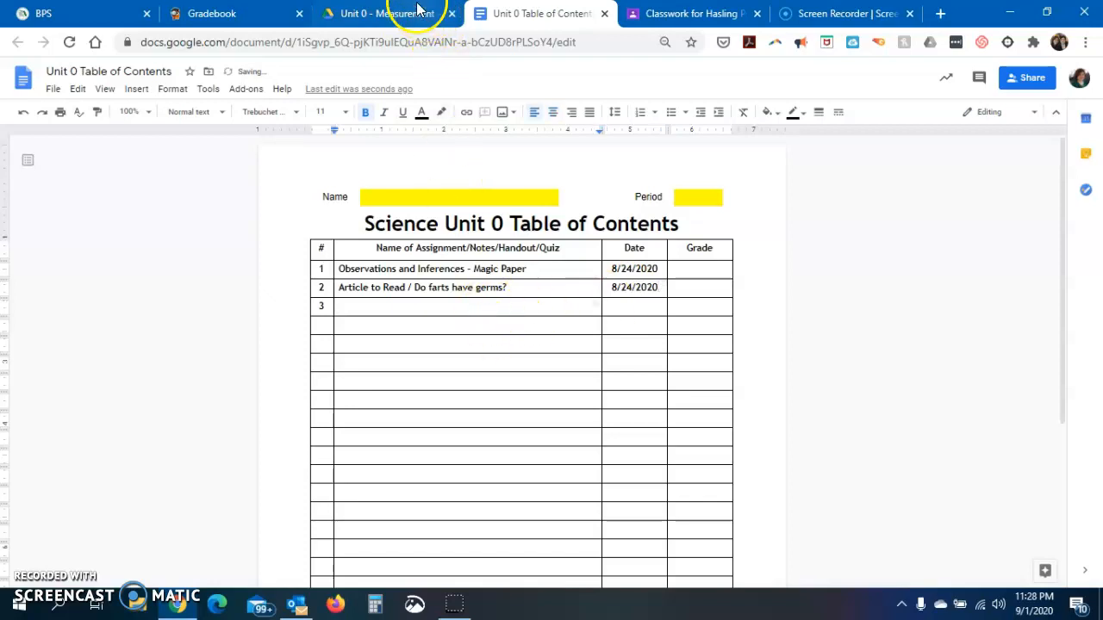
{"action": "left_click", "coordinate": [694, 13]}
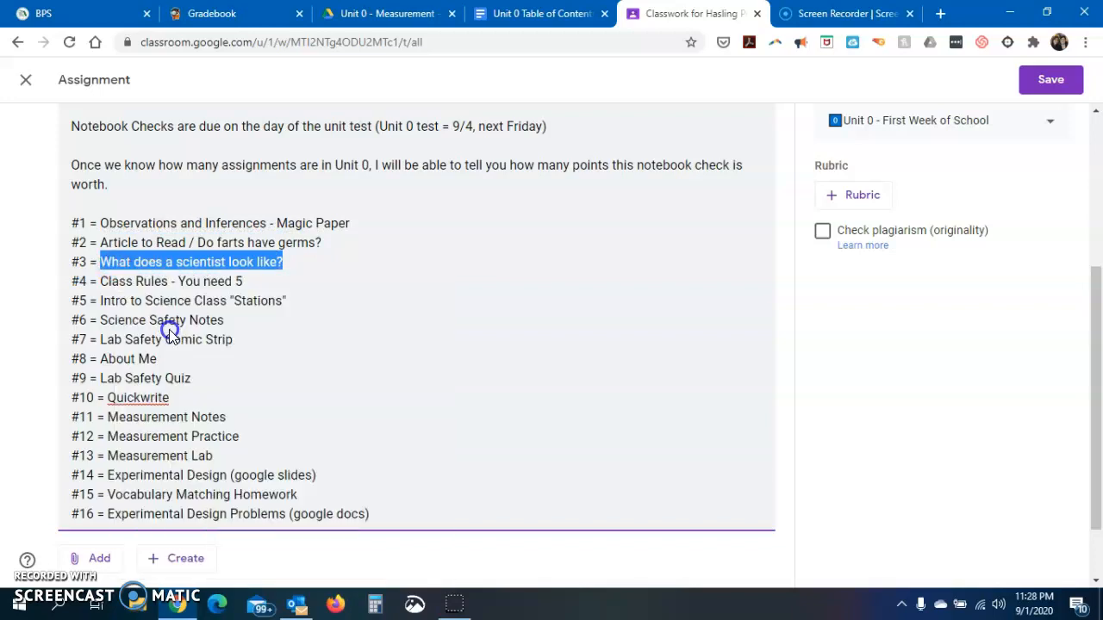
Enter 'What does a scientist look like?' in row 3 with the date 8/25/2020.
{"action": "left_click", "coordinate": [539, 13]}
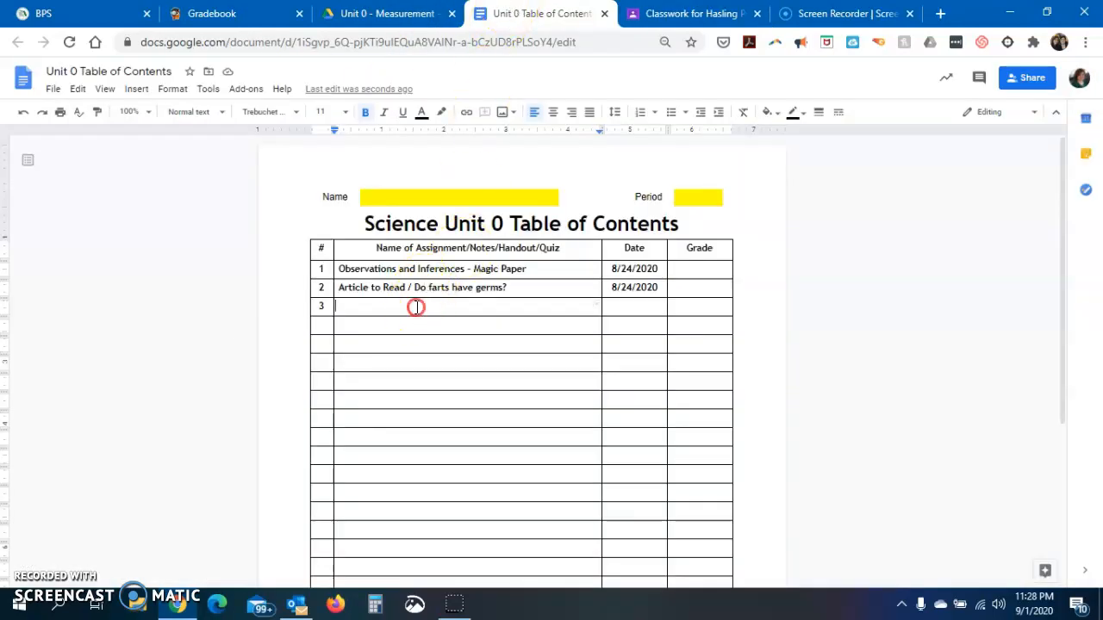
{"action": "type", "text": "What does a scientist look like?"}
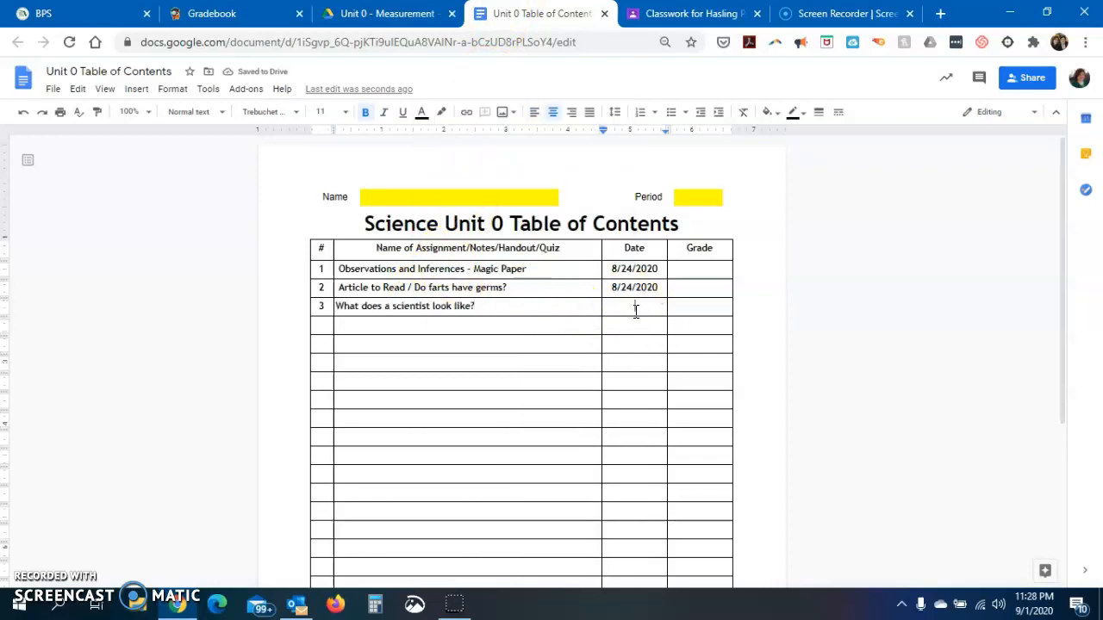
{"action": "type", "text": "8/25/2020"}
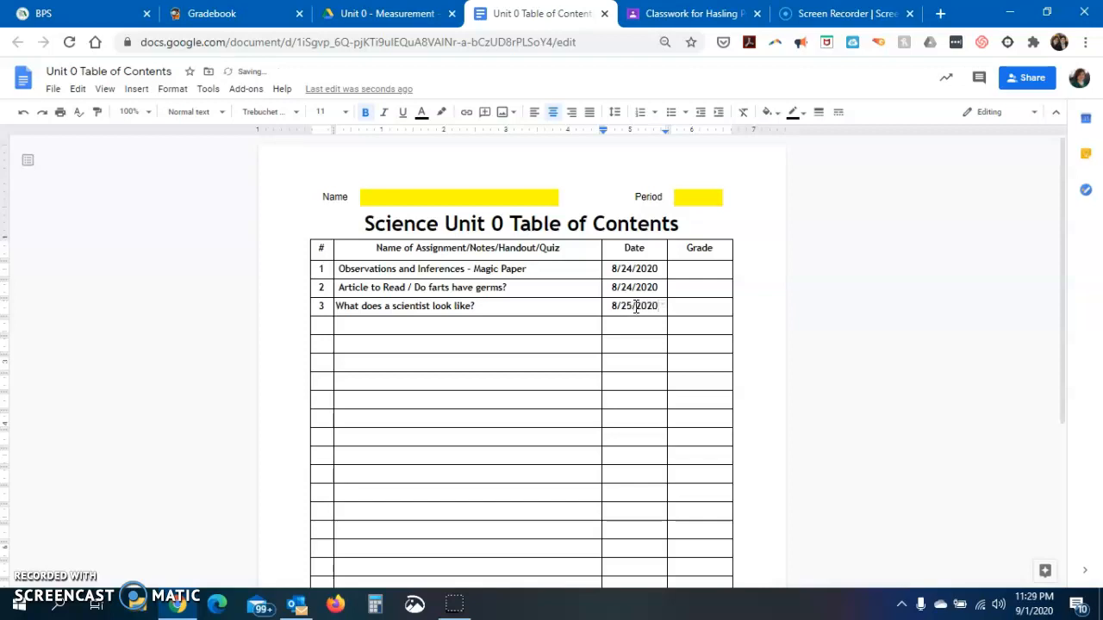
{"action": "type", "text": ","}
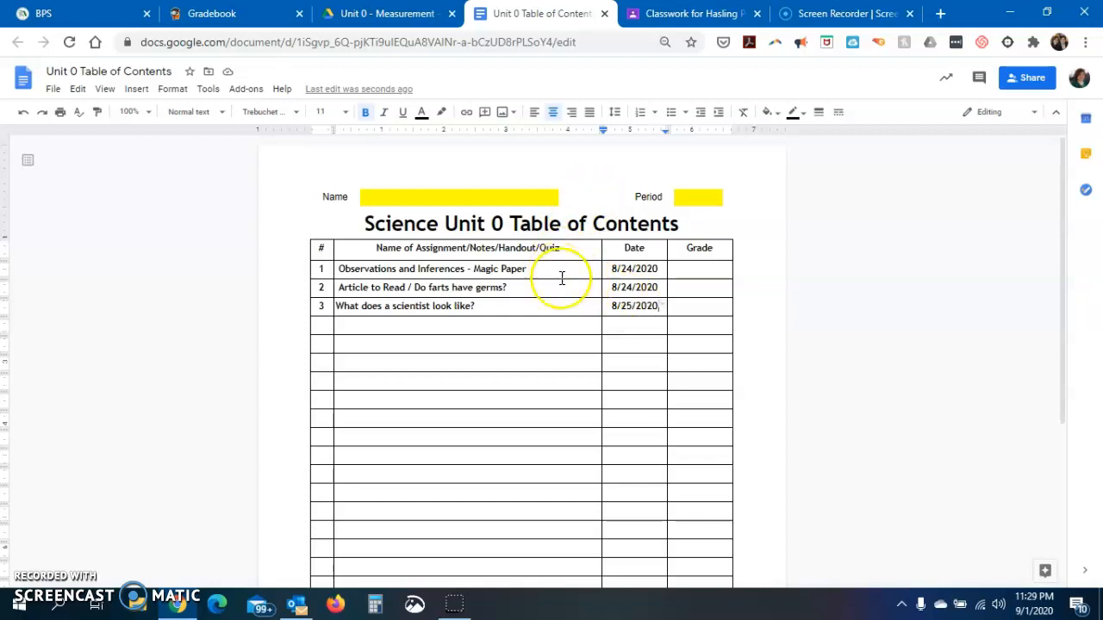
{"action": "left_click", "coordinate": [690, 13]}
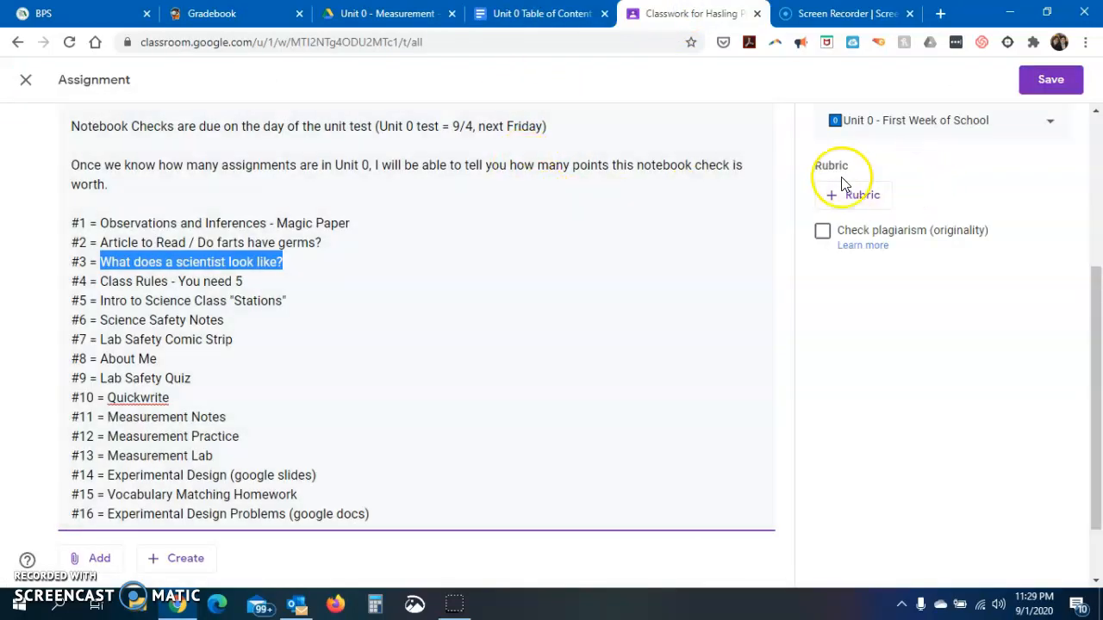
Save the Classroom assignment and use View more to show all Unit 0 assignments.
{"action": "left_click", "coordinate": [1050, 79]}
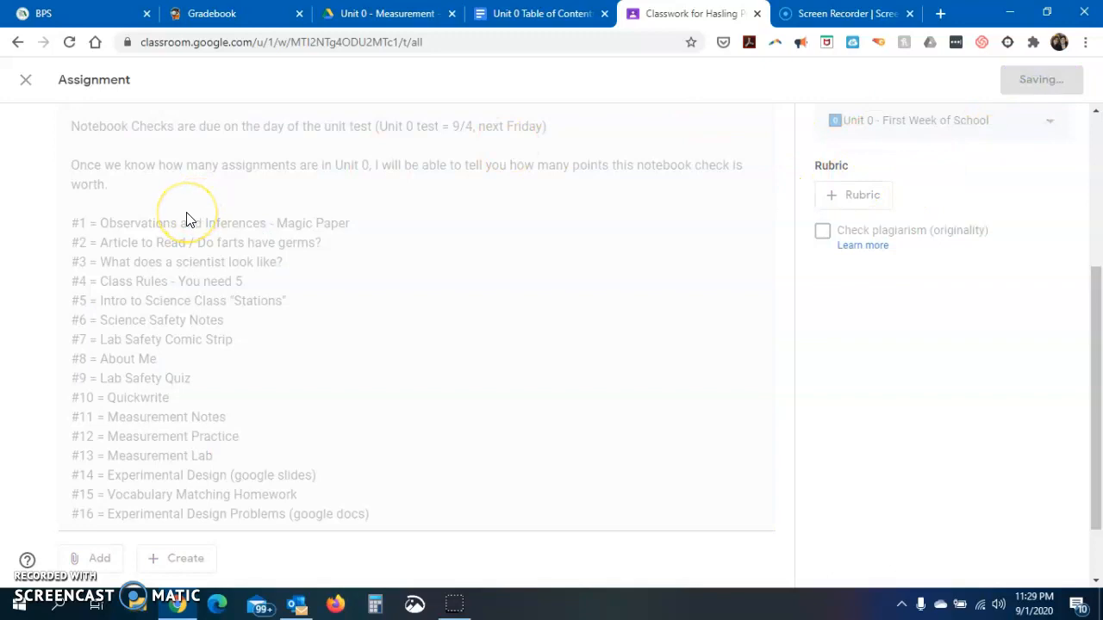
{"action": "left_click", "coordinate": [25, 79]}
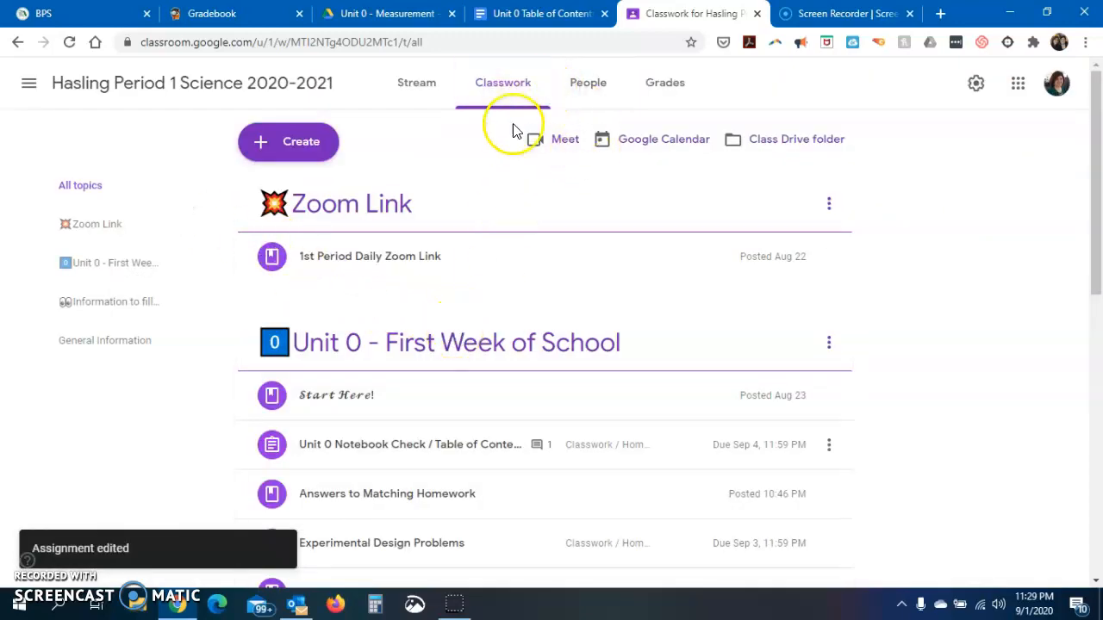
{"action": "scroll", "scroll_direction": "down", "scroll_amount": 3}
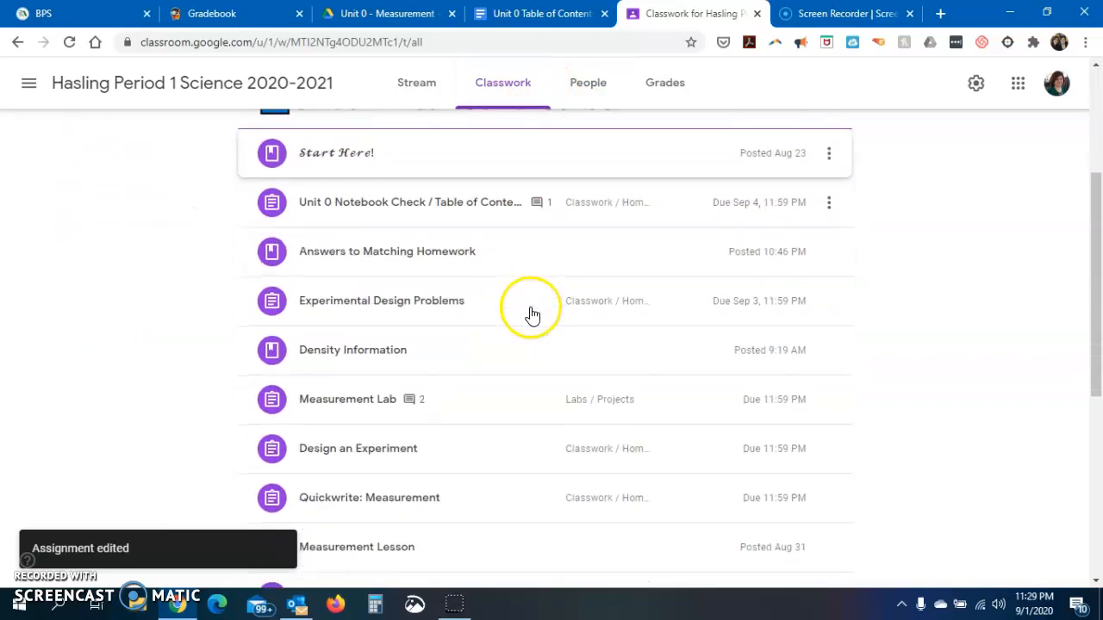
{"action": "scroll", "scroll_direction": "down", "scroll_amount": 3}
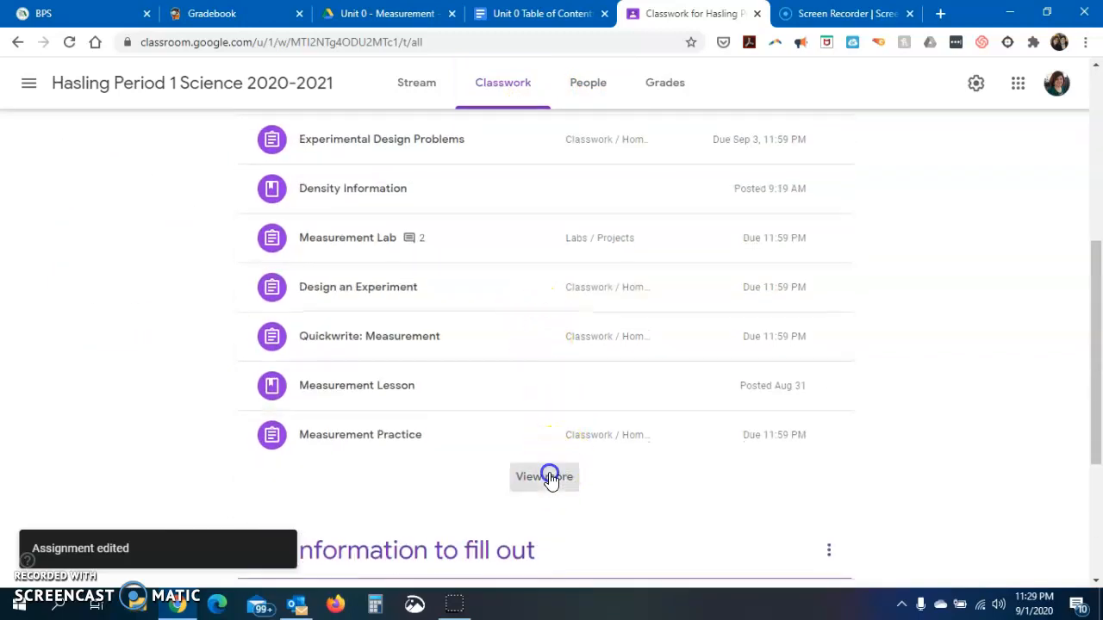
{"action": "left_click", "coordinate": [544, 477]}
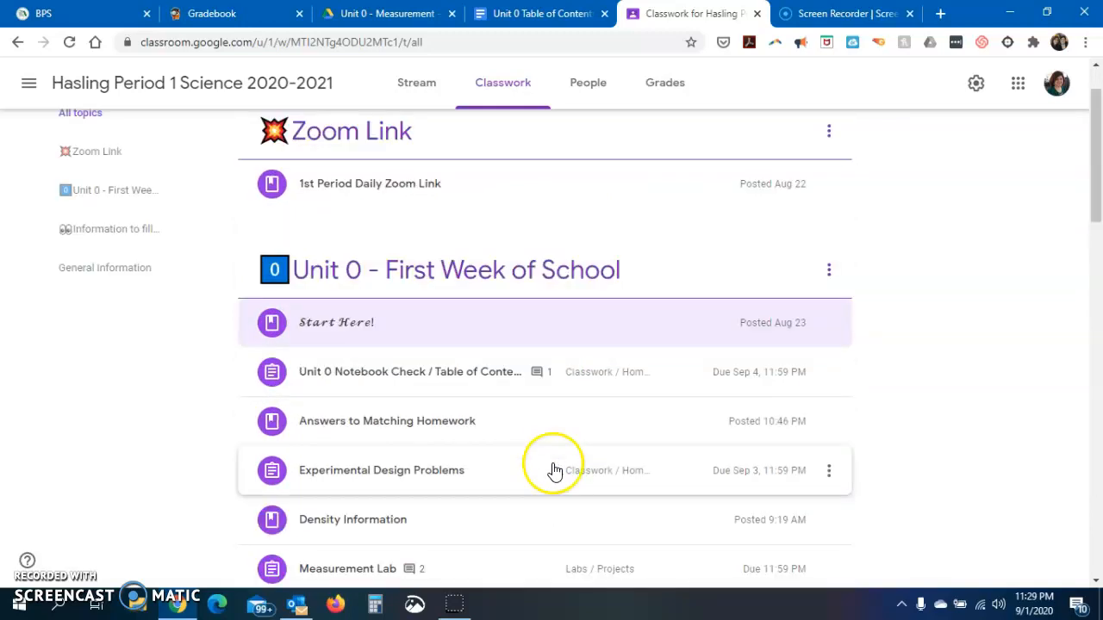
Expand the Observations and Inferences Chart assignment to show its instructions and attached doc.
{"action": "scroll", "scroll_direction": "down", "scroll_amount": 3}
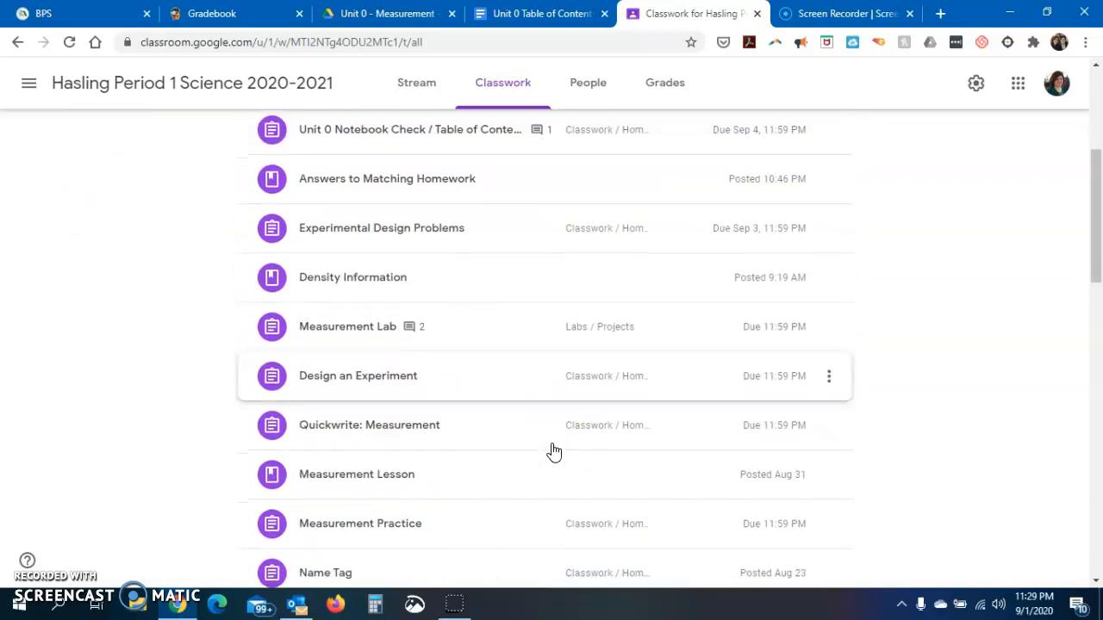
{"action": "scroll", "scroll_direction": "down", "scroll_amount": 3}
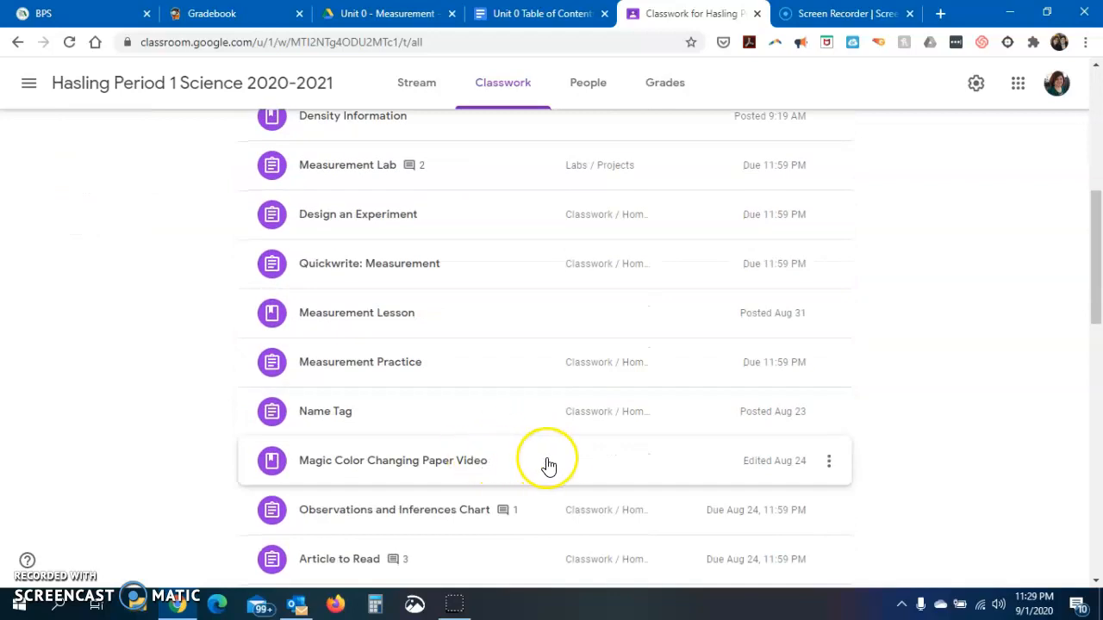
{"action": "scroll", "scroll_direction": "down", "scroll_amount": 3}
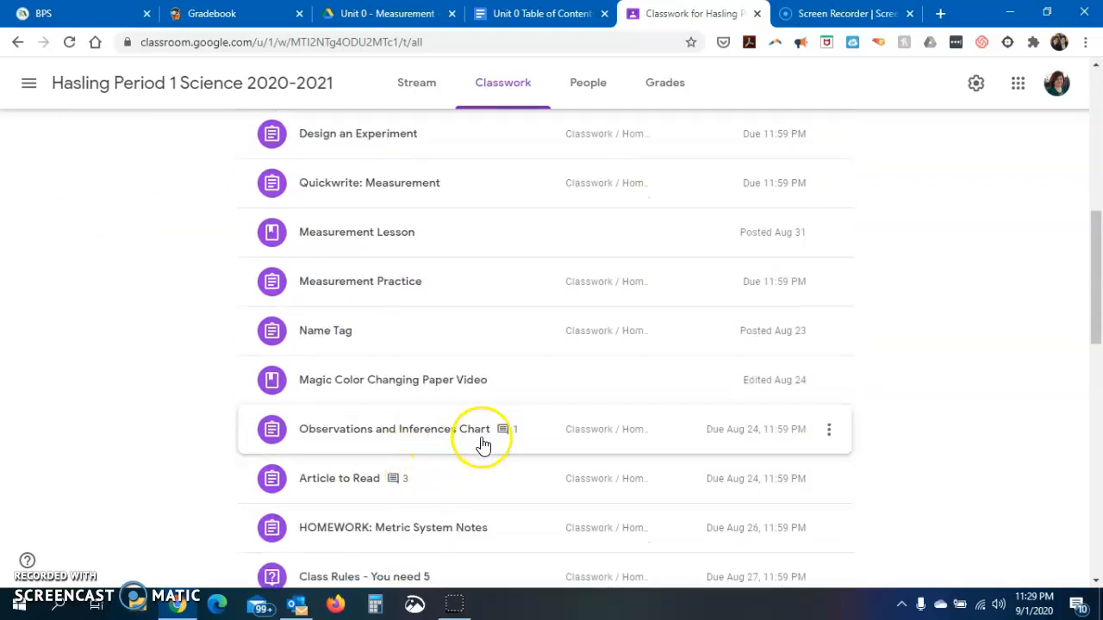
{"action": "left_click", "coordinate": [828, 429]}
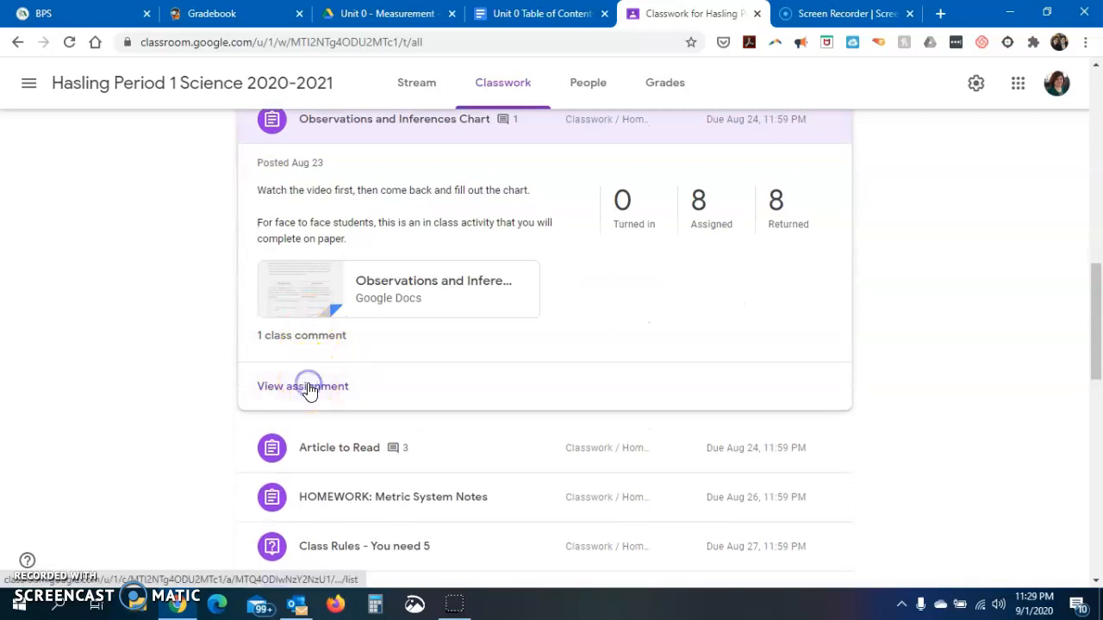
Show the Observations and Inferences Chart assignment's Instructions page, briefly checking the Docs tab.
{"action": "left_click", "coordinate": [302, 386]}
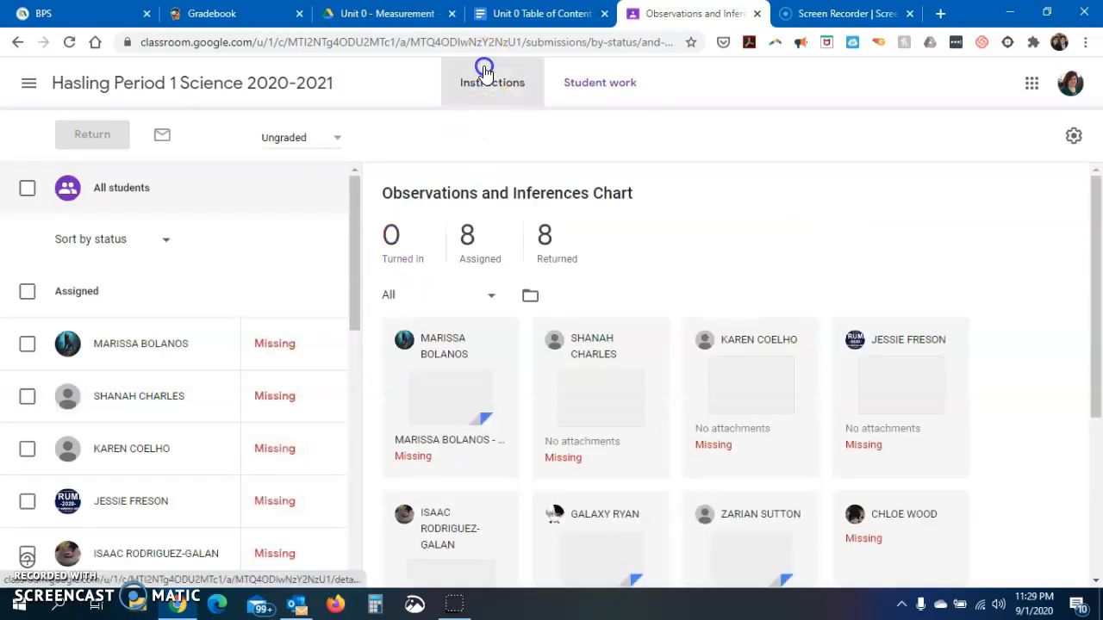
{"action": "left_click", "coordinate": [492, 82]}
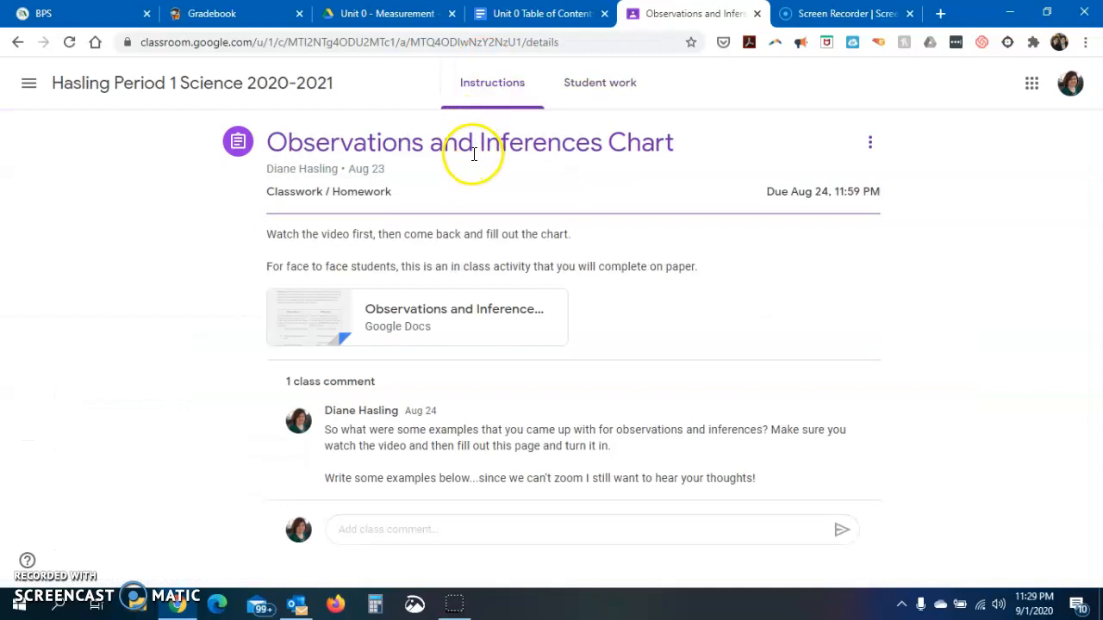
{"action": "mouse_move", "coordinate": [473, 155]}
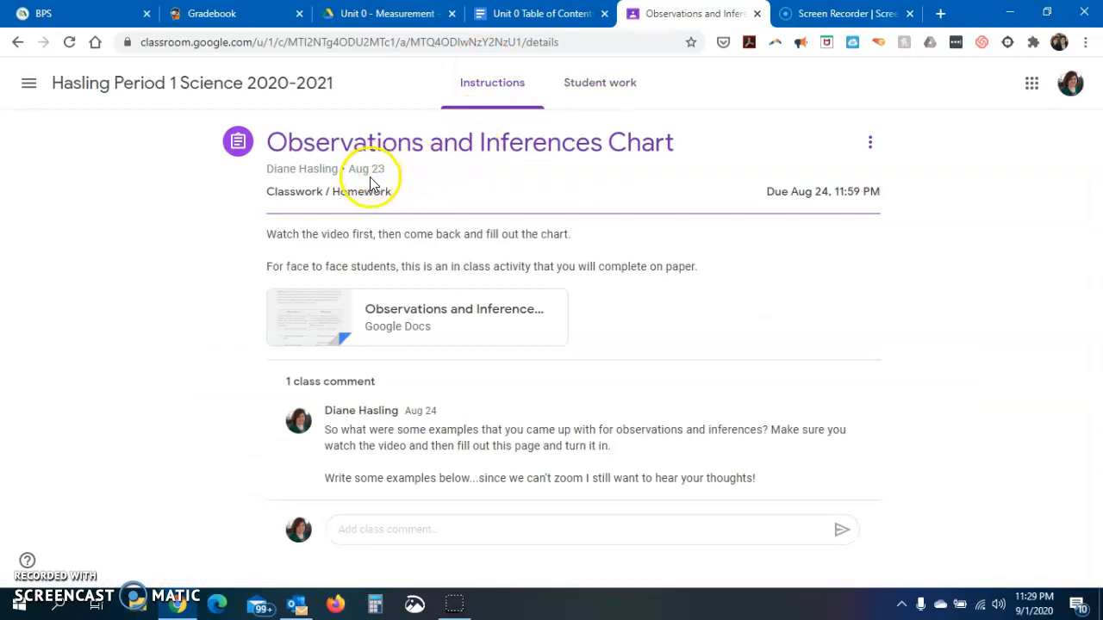
{"action": "mouse_move", "coordinate": [422, 170]}
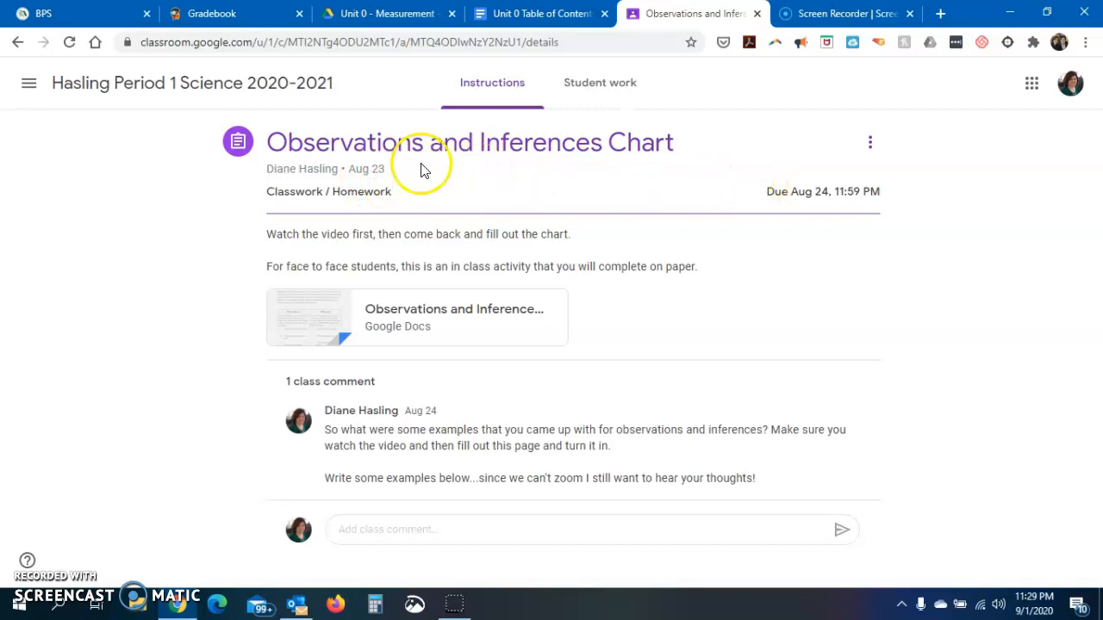
{"action": "mouse_move", "coordinate": [558, 199]}
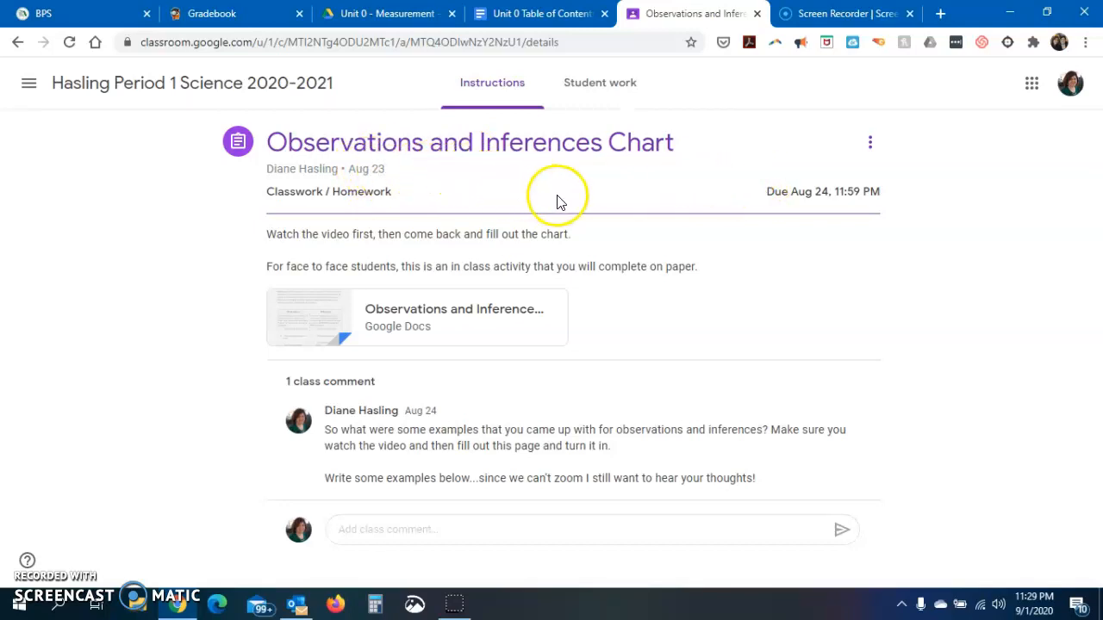
{"action": "left_click", "coordinate": [534, 12]}
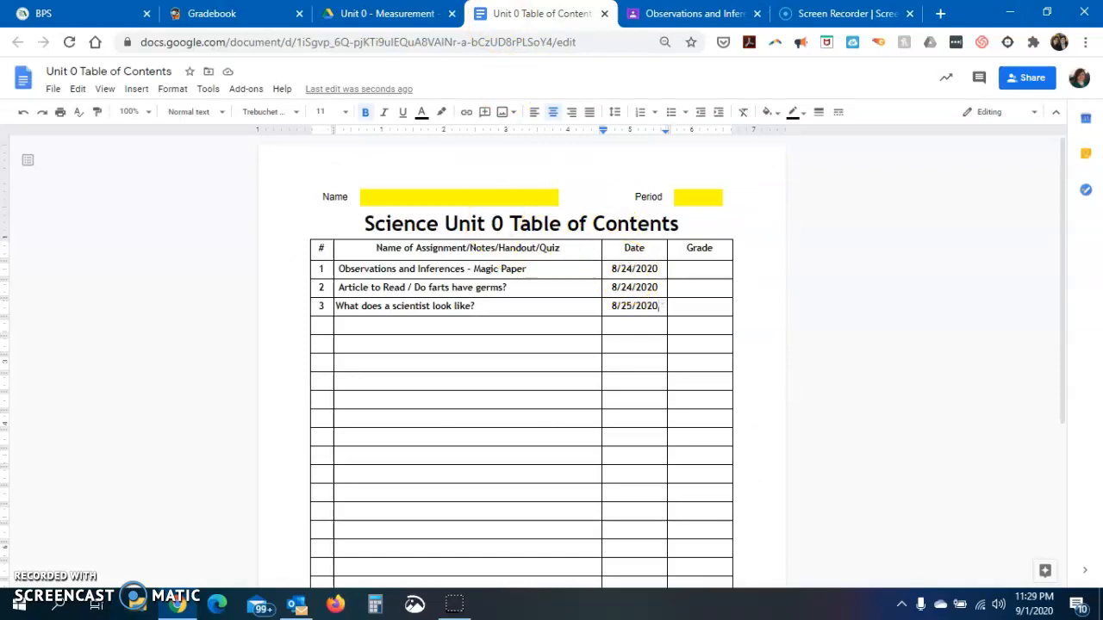
{"action": "left_click", "coordinate": [693, 13]}
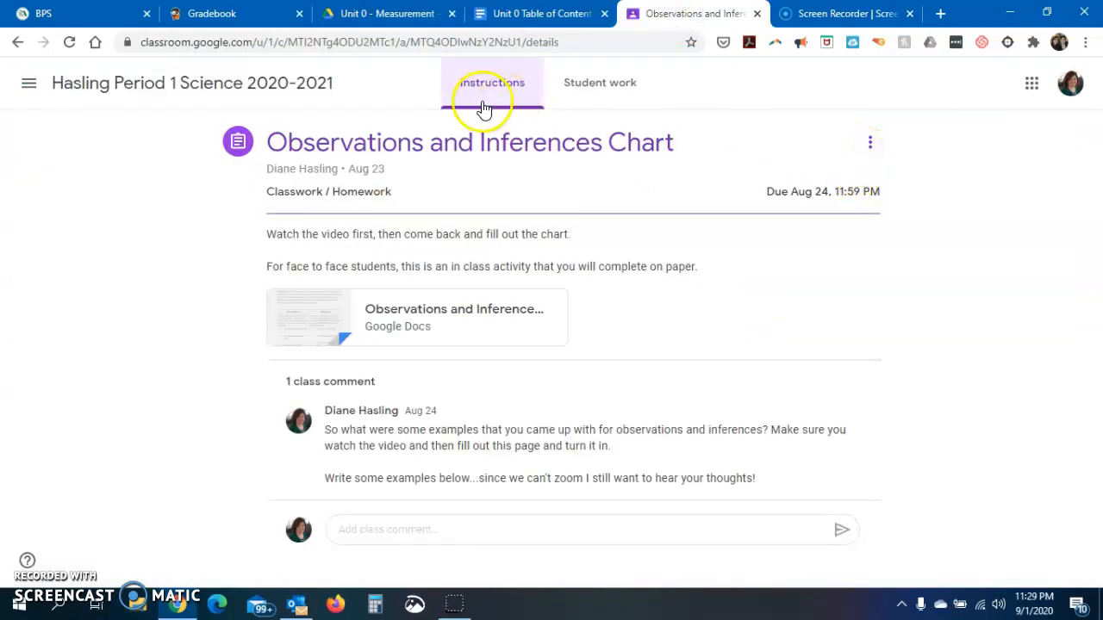
Return to Classwork and open the Observations and Inferences Chart assignment's options menu.
{"action": "left_click", "coordinate": [598, 81]}
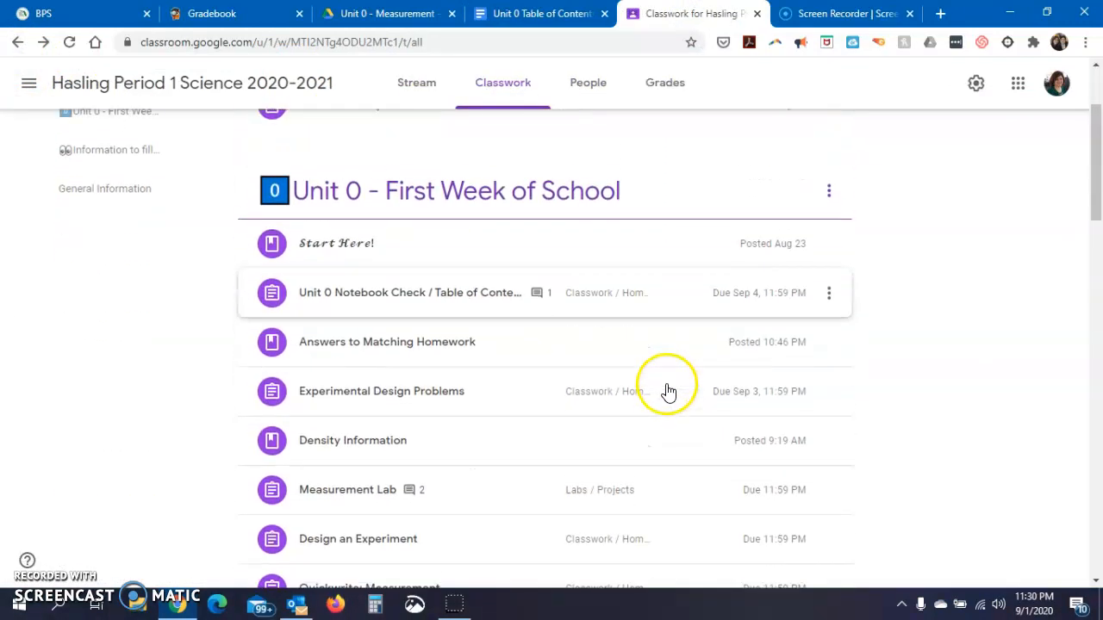
{"action": "scroll", "scroll_direction": "down", "scroll_amount": 3}
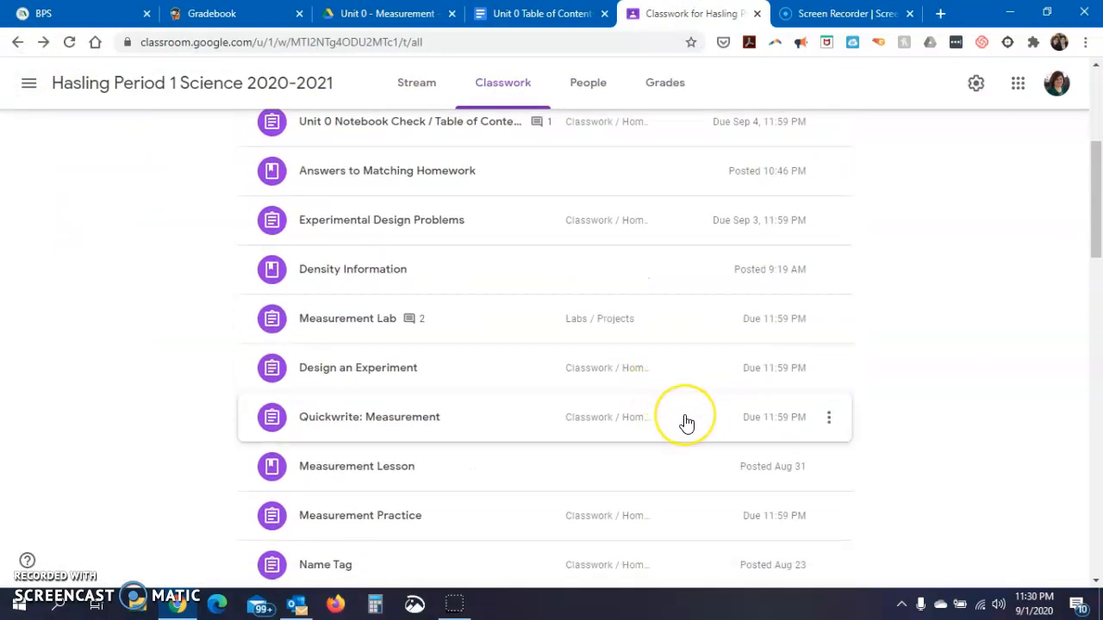
{"action": "scroll", "scroll_direction": "down", "scroll_amount": 3}
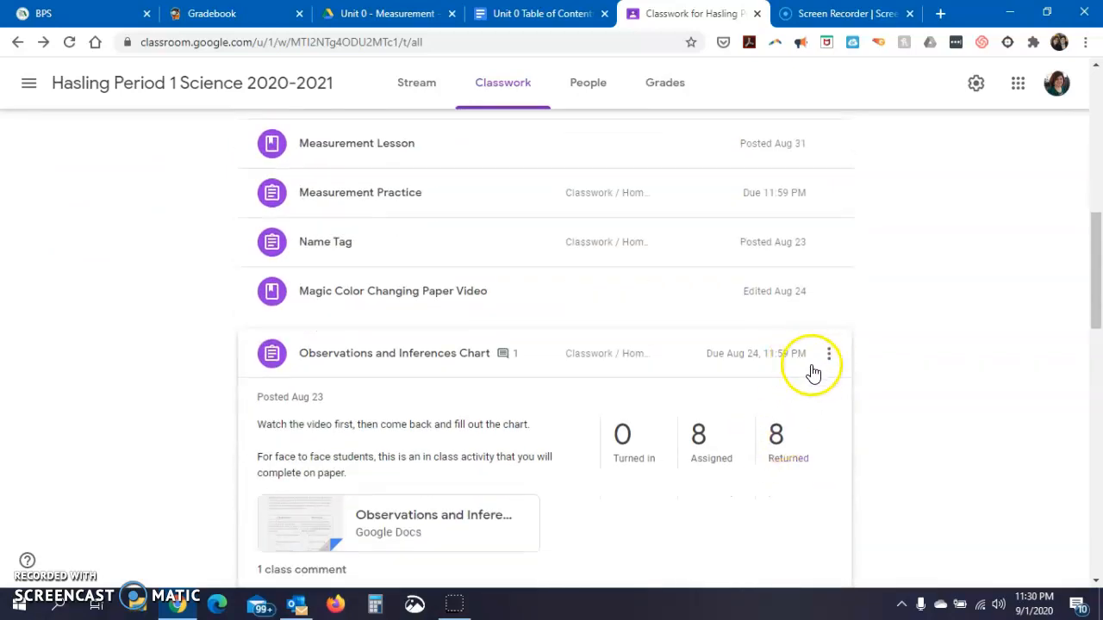
{"action": "left_click", "coordinate": [828, 353]}
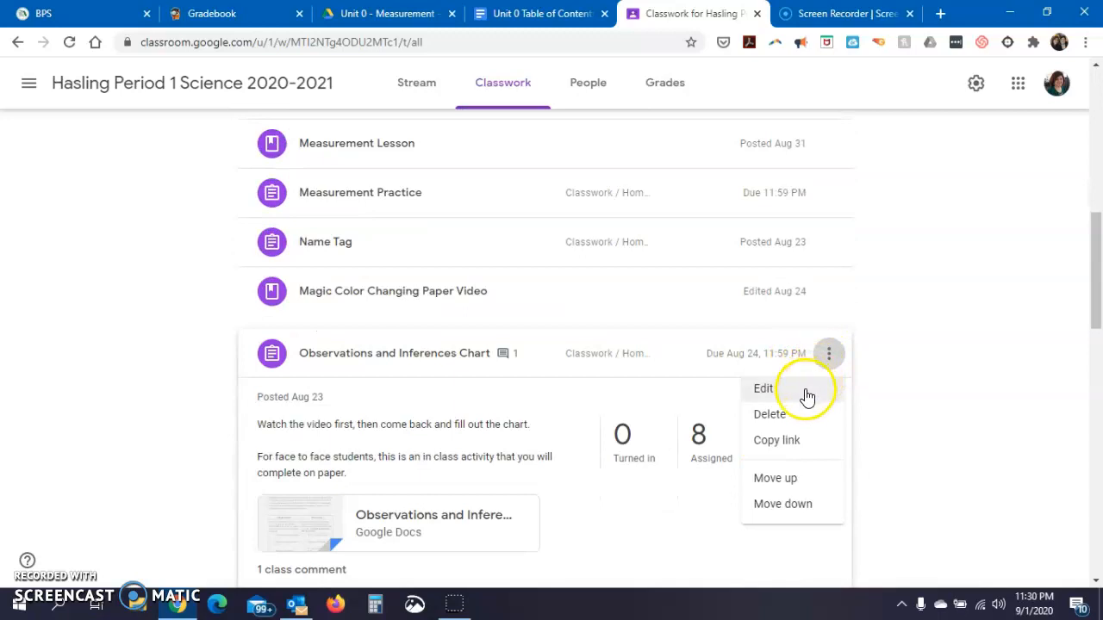
{"action": "mouse_move", "coordinate": [783, 479]}
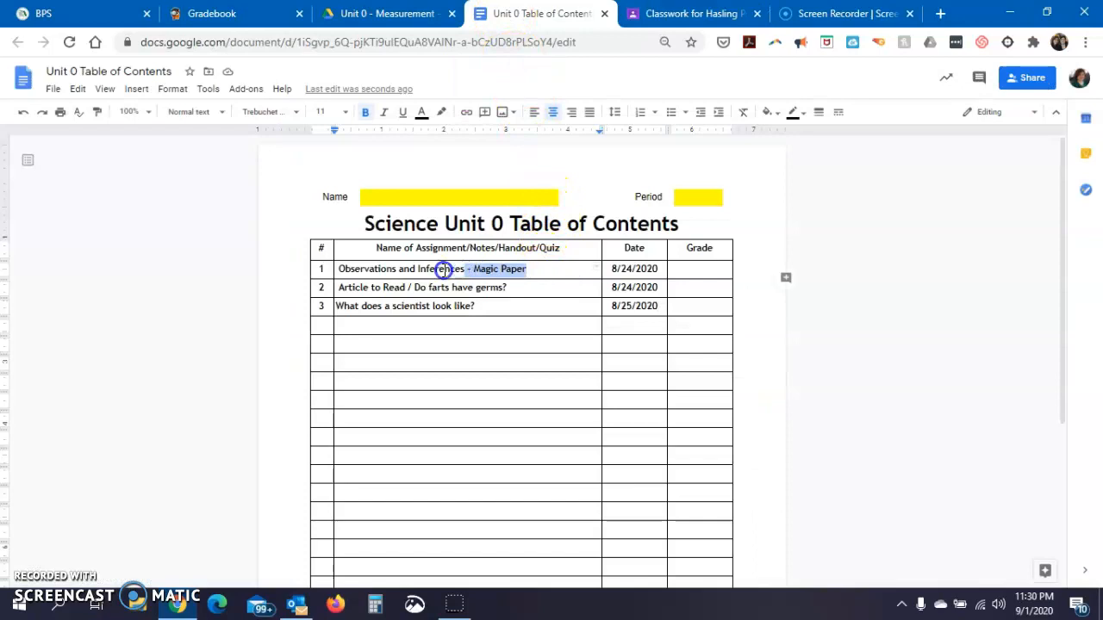
Link row 1's 'Observations and Inferences - Magic Paper' to the copied assignment URL.
{"action": "left_click", "coordinate": [339, 269]}
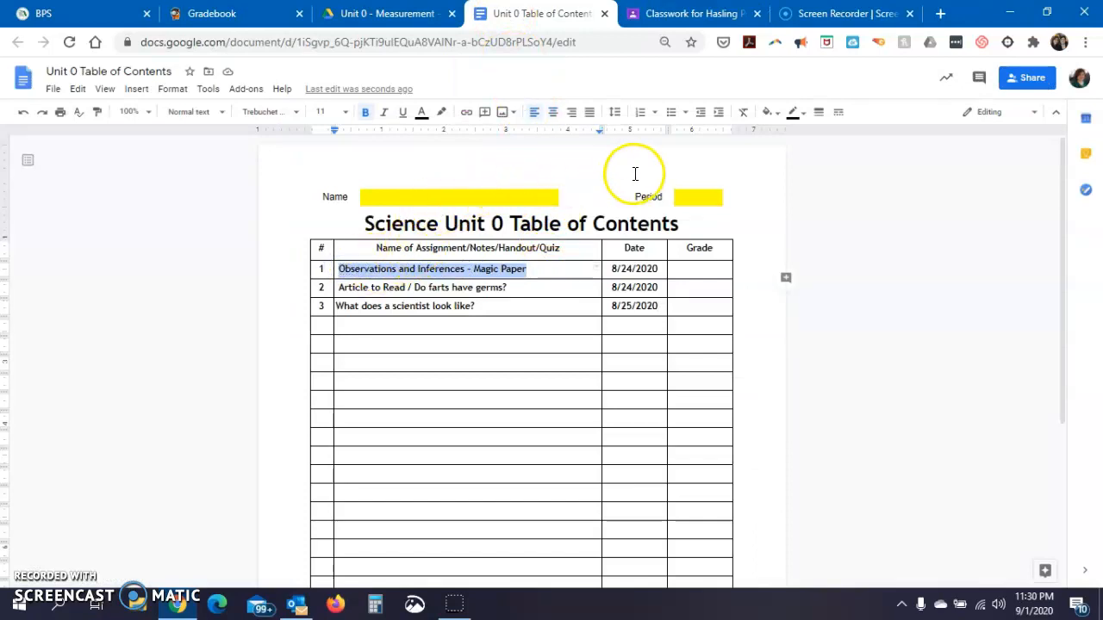
{"action": "mouse_move", "coordinate": [466, 112]}
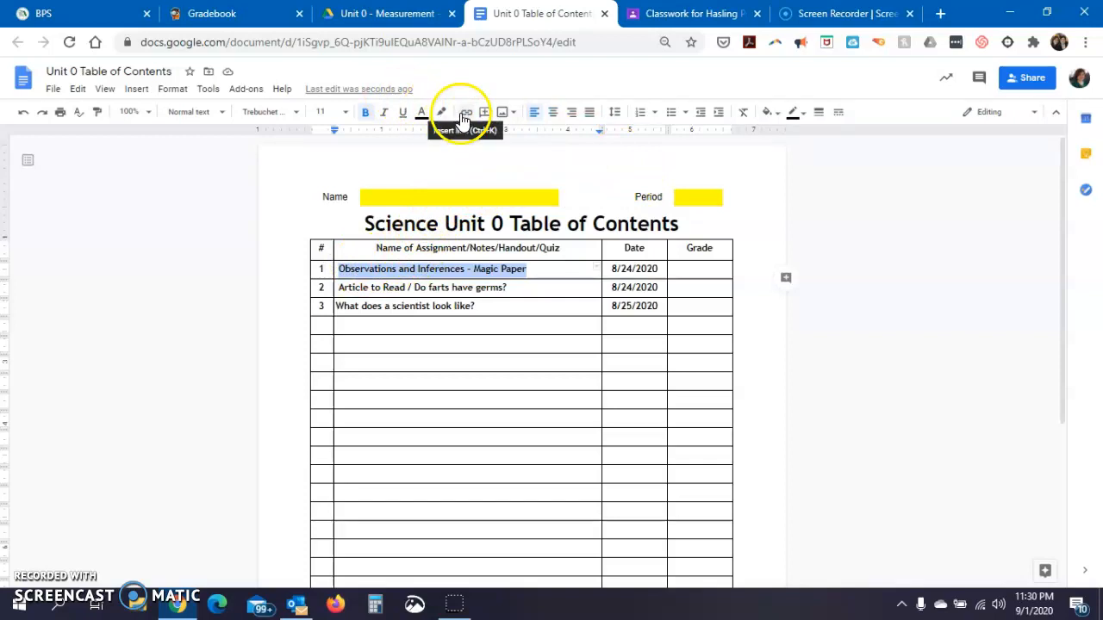
{"action": "left_click", "coordinate": [465, 112]}
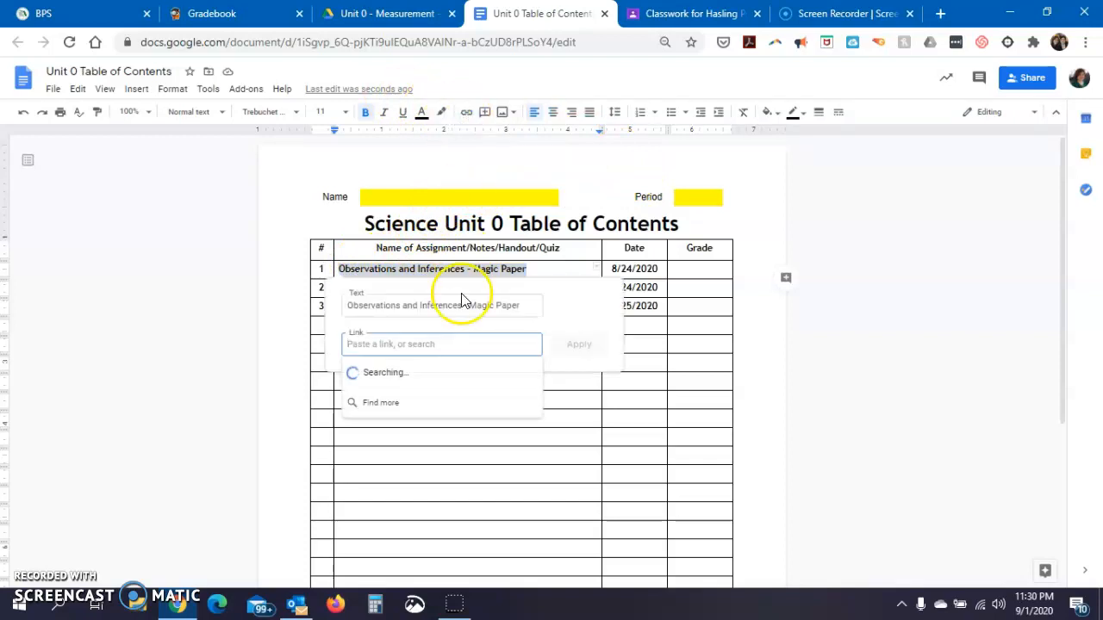
{"action": "right_click", "coordinate": [441, 344]}
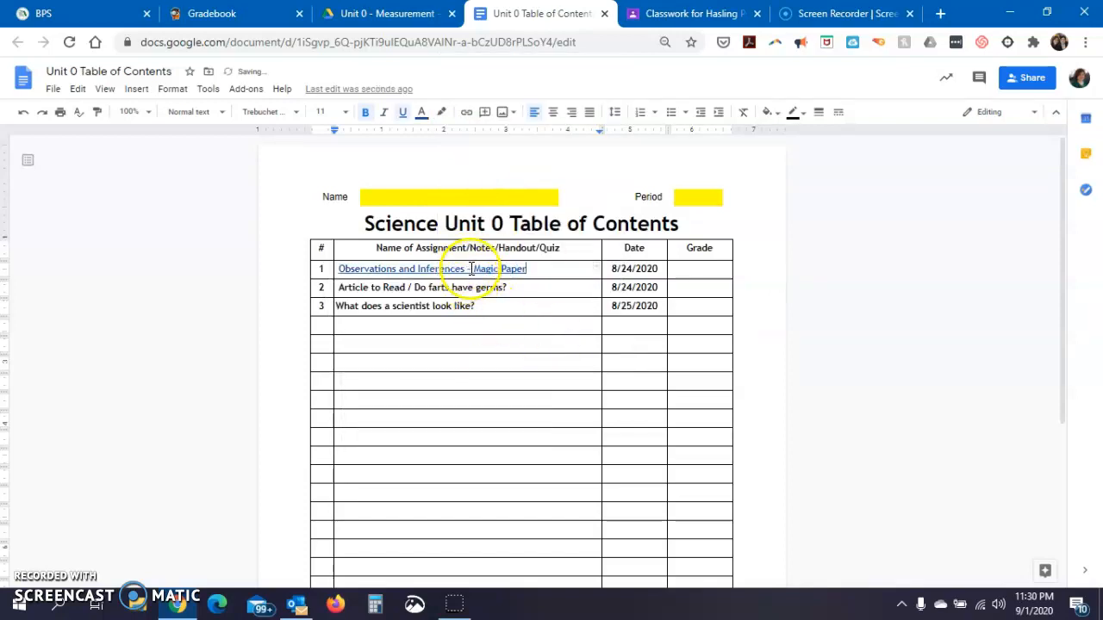
{"action": "left_click", "coordinate": [431, 269]}
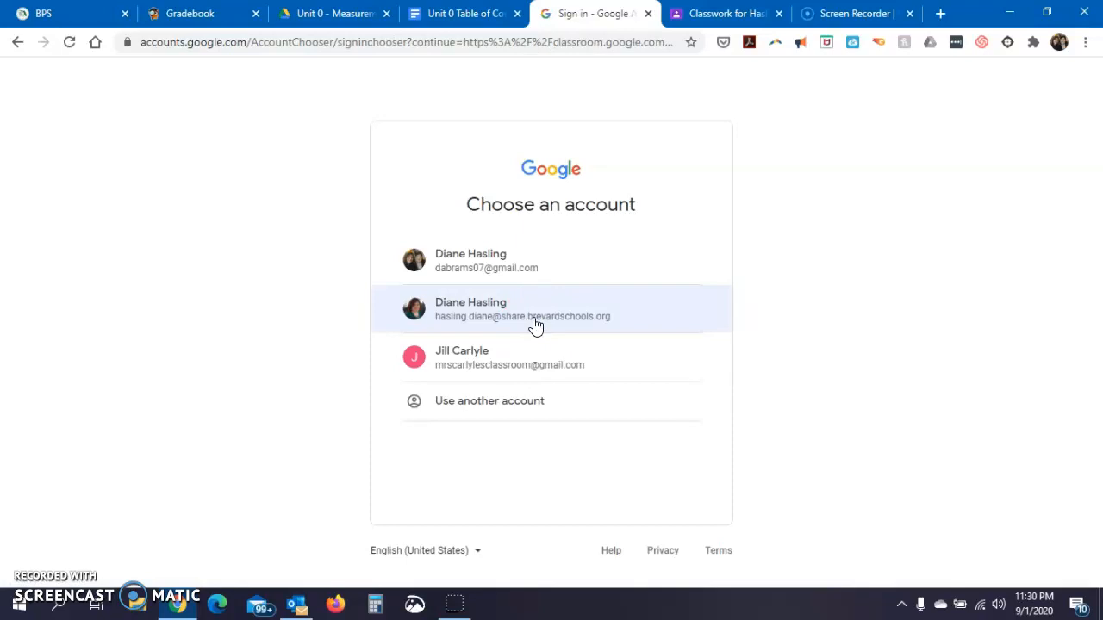
Choose the school account for the linked assignment, then return to the Table of Contents.
{"action": "left_click", "coordinate": [534, 309]}
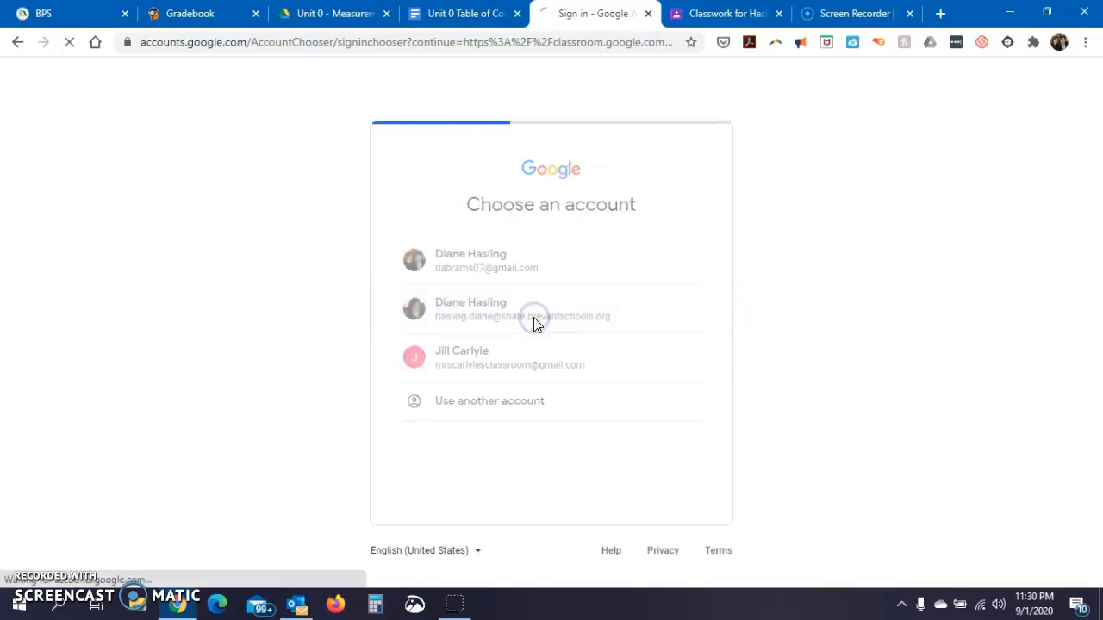
{"action": "left_click", "coordinate": [535, 309]}
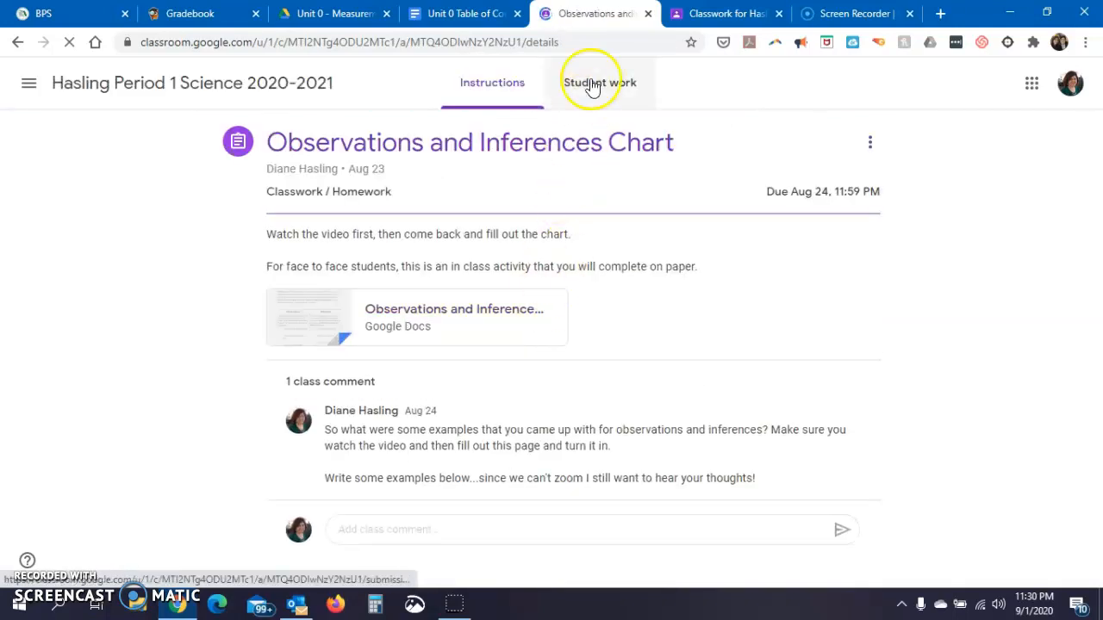
{"action": "left_click", "coordinate": [461, 13]}
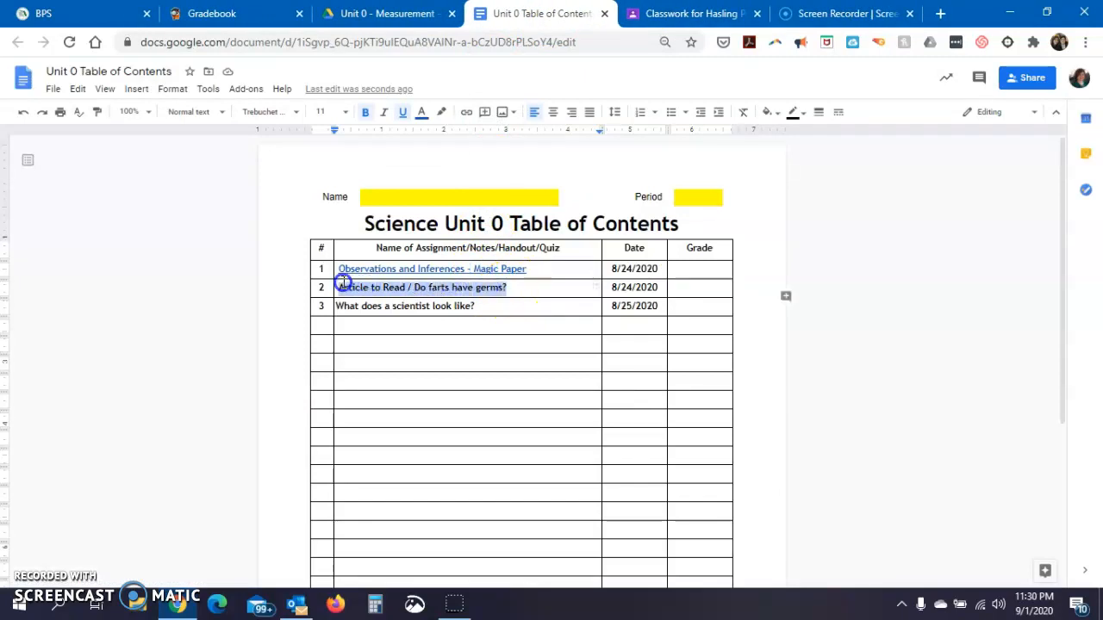
Copy the Article to Read assignment's link from its Classwork options menu.
{"action": "left_click", "coordinate": [693, 13]}
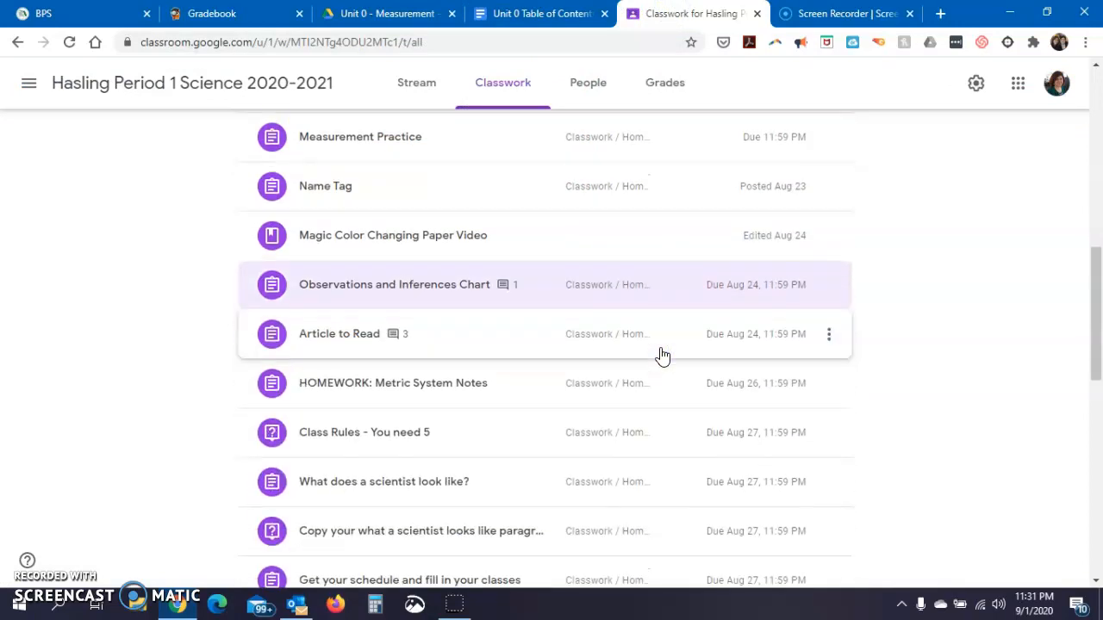
{"action": "scroll", "scroll_direction": "down", "scroll_amount": 3}
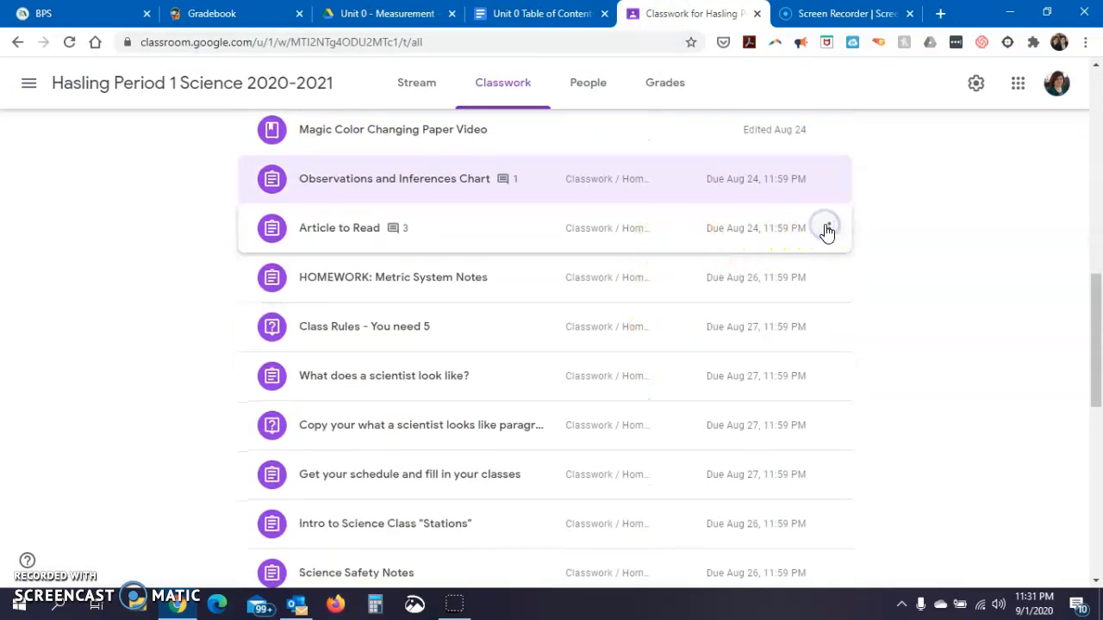
{"action": "left_click", "coordinate": [825, 228]}
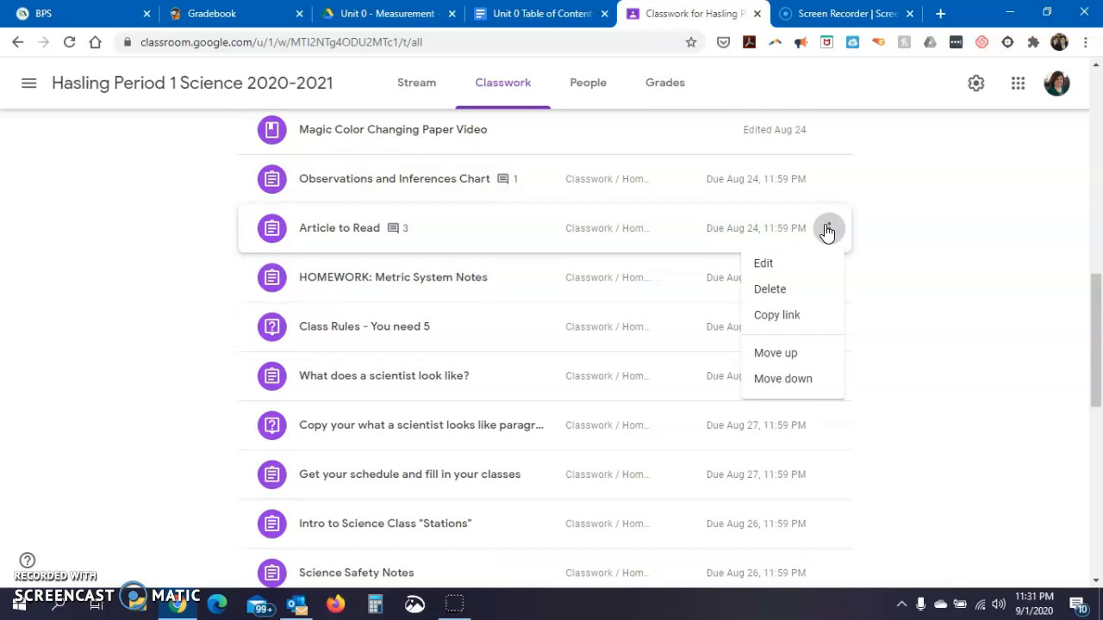
{"action": "mouse_move", "coordinate": [763, 263]}
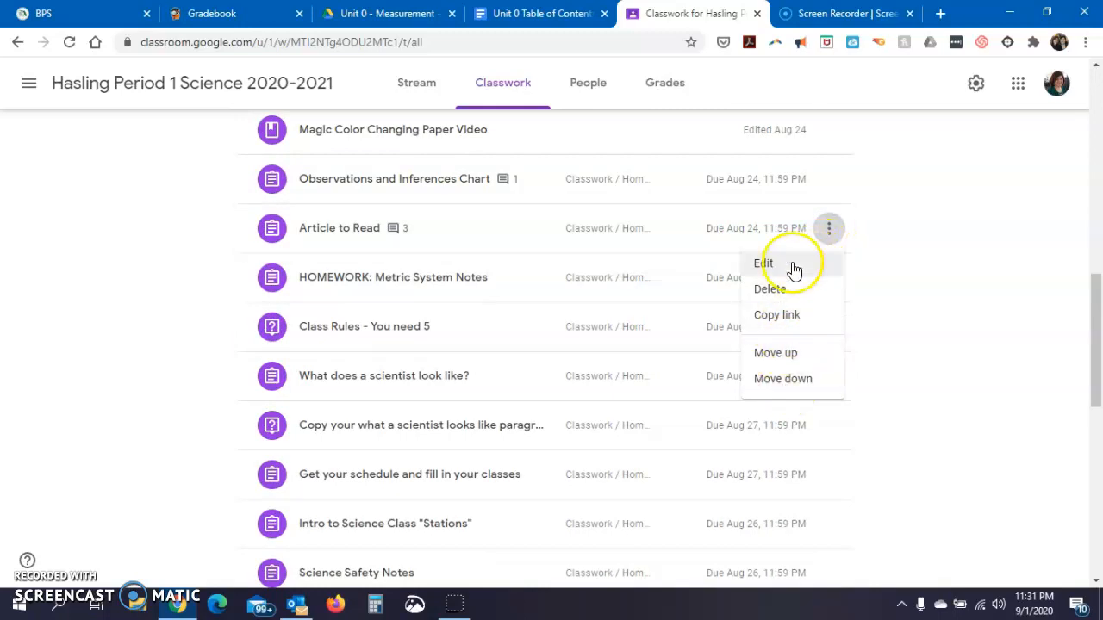
{"action": "mouse_move", "coordinate": [776, 314]}
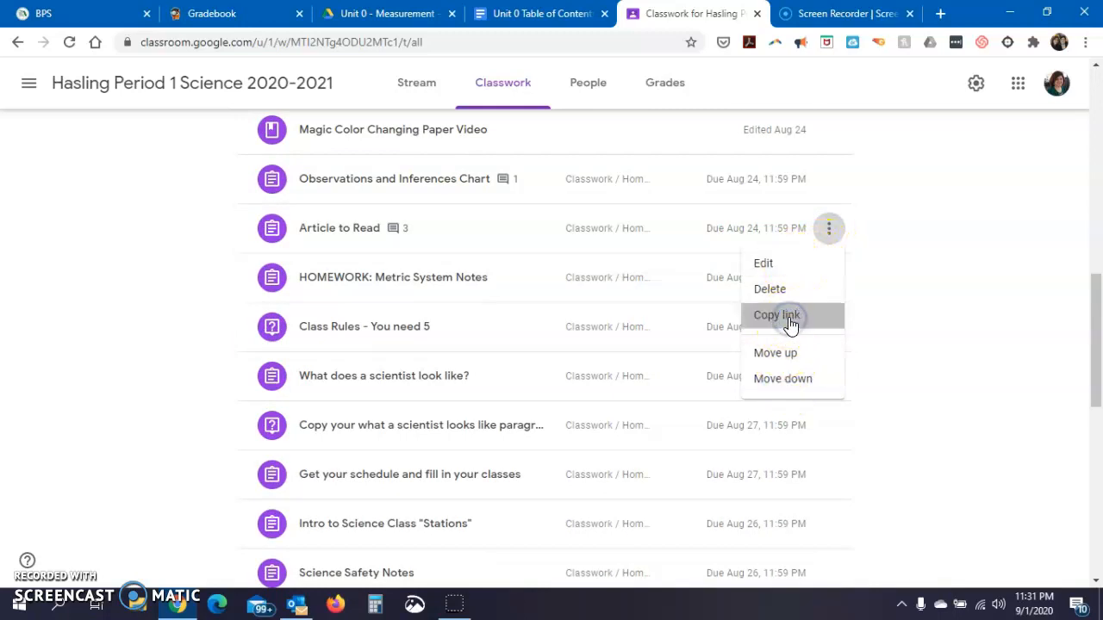
{"action": "left_click", "coordinate": [534, 13]}
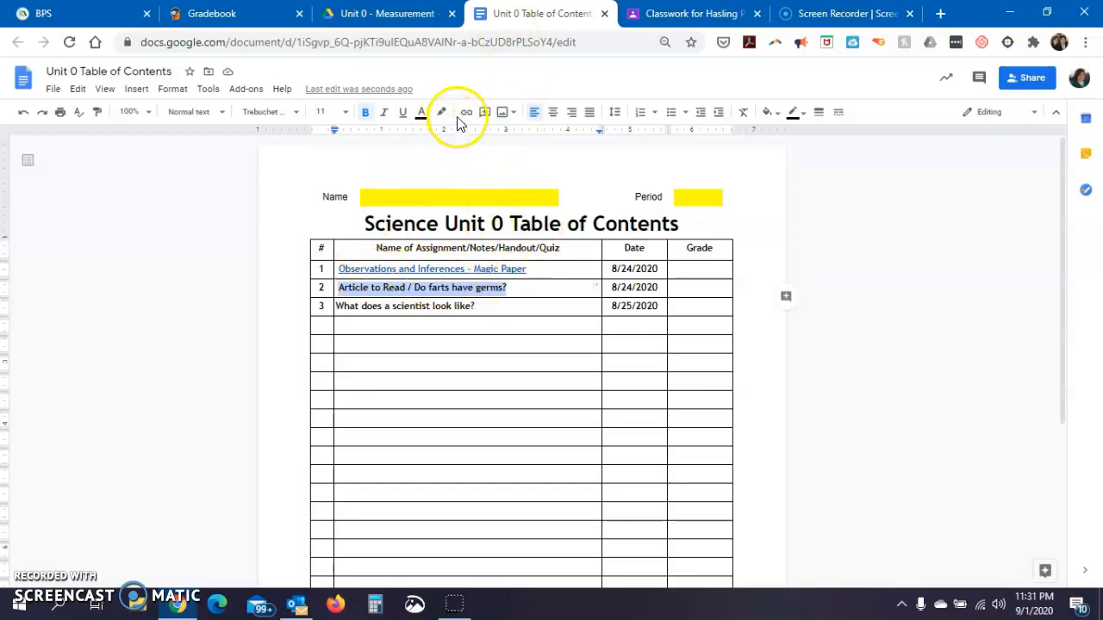
Link the row 2 title 'Article to Read / Do farts have germs?' to its copied Classroom URL.
{"action": "left_click", "coordinate": [466, 112]}
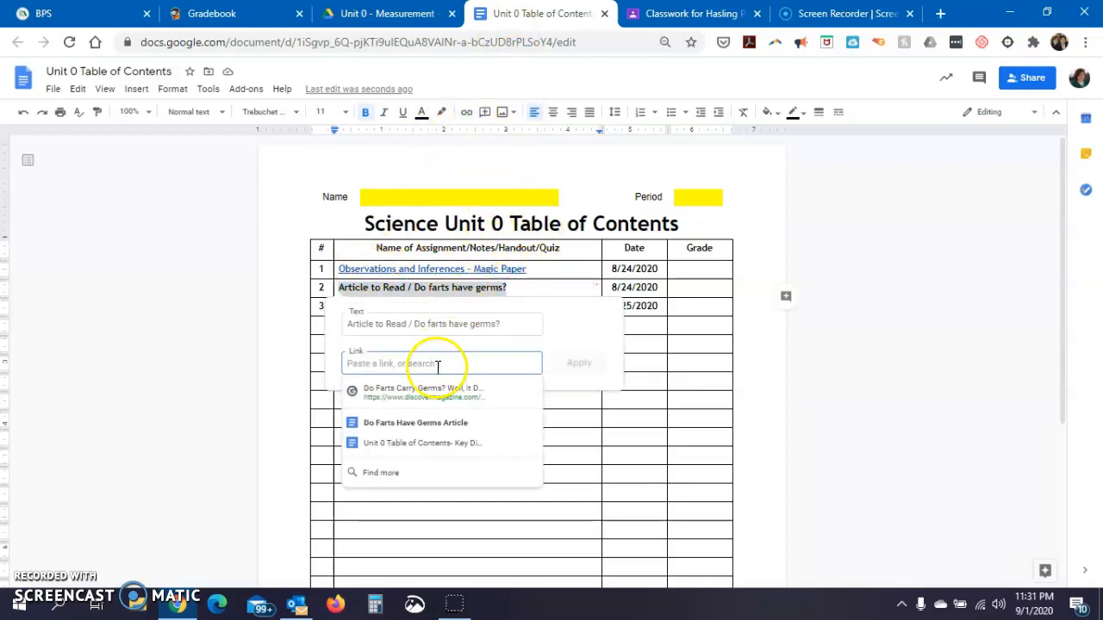
{"action": "right_click", "coordinate": [442, 362]}
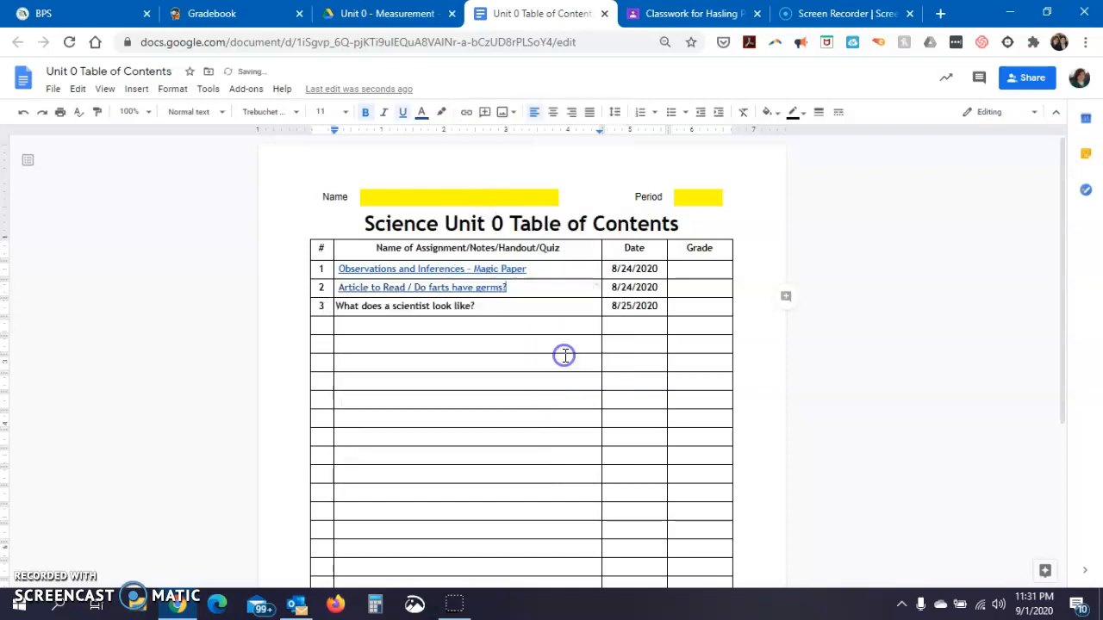
{"action": "left_click", "coordinate": [694, 13]}
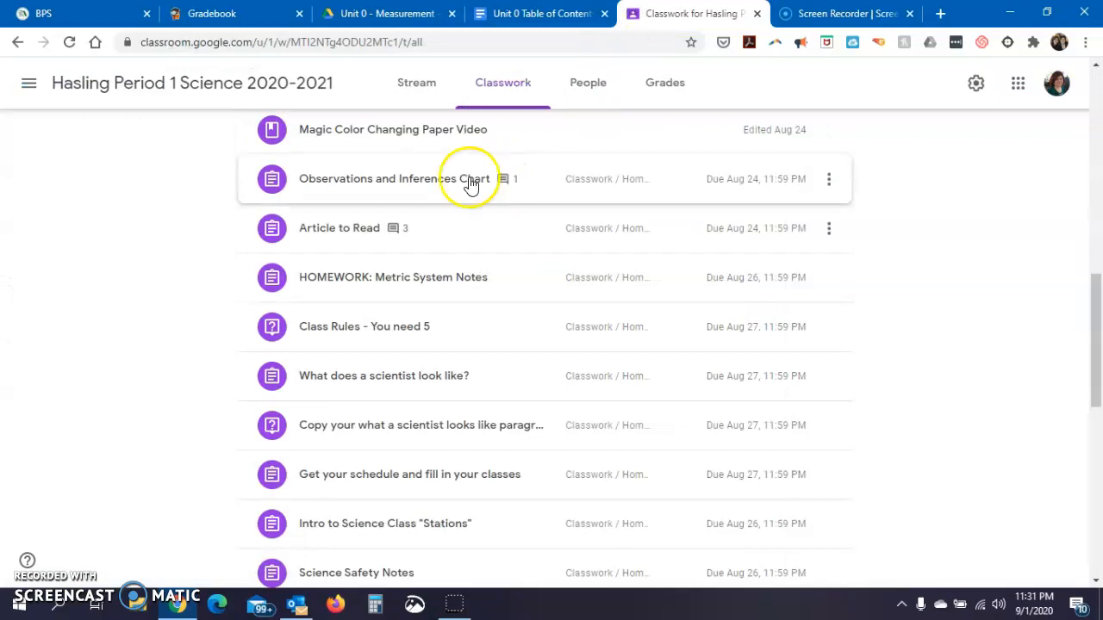
Review the Article to Read assignment details and glance at the table of contents doc.
{"action": "left_click", "coordinate": [338, 227]}
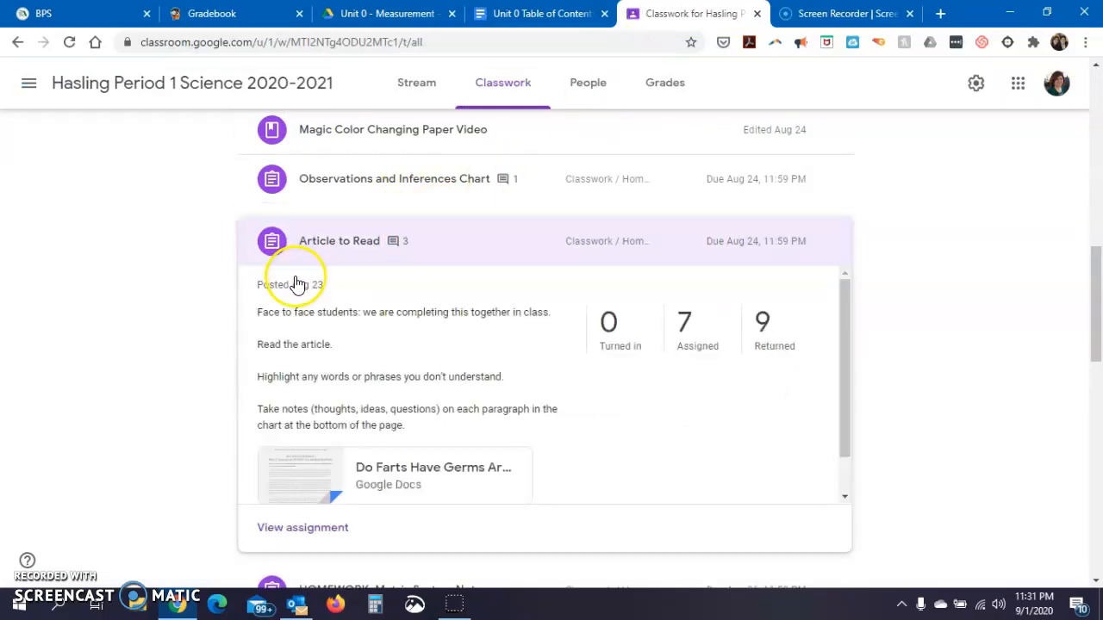
{"action": "left_click", "coordinate": [339, 240]}
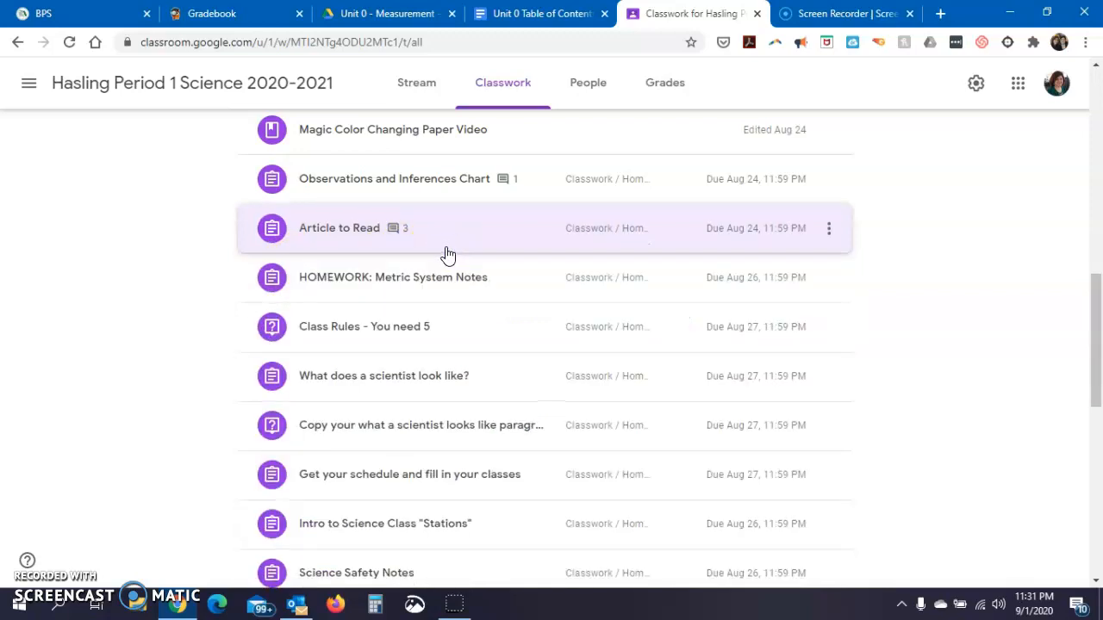
{"action": "mouse_move", "coordinate": [470, 219]}
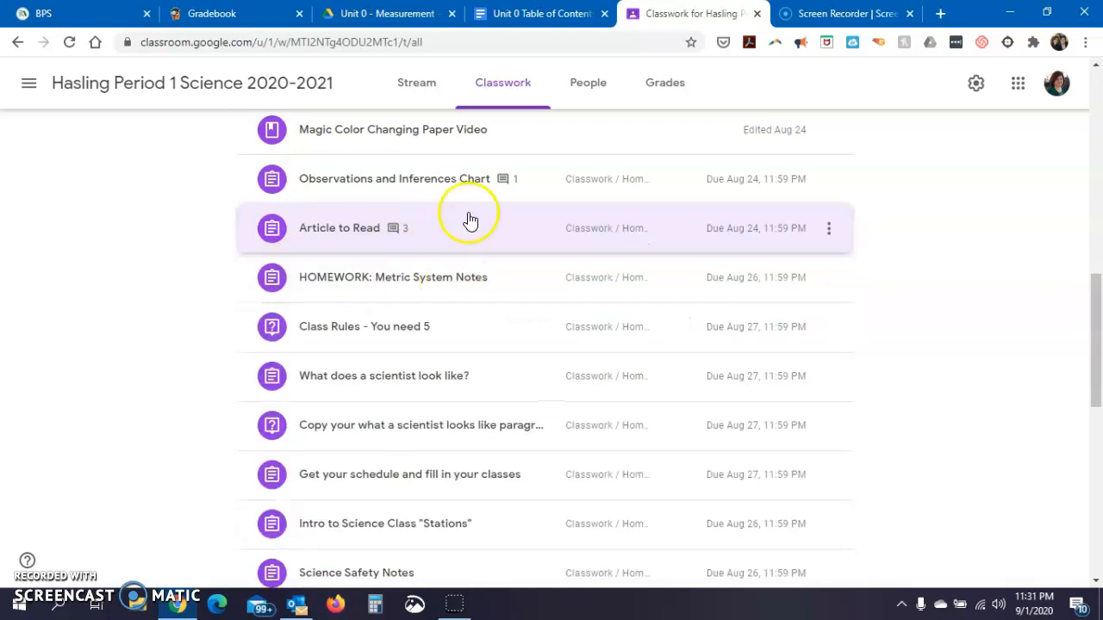
{"action": "left_click", "coordinate": [539, 13]}
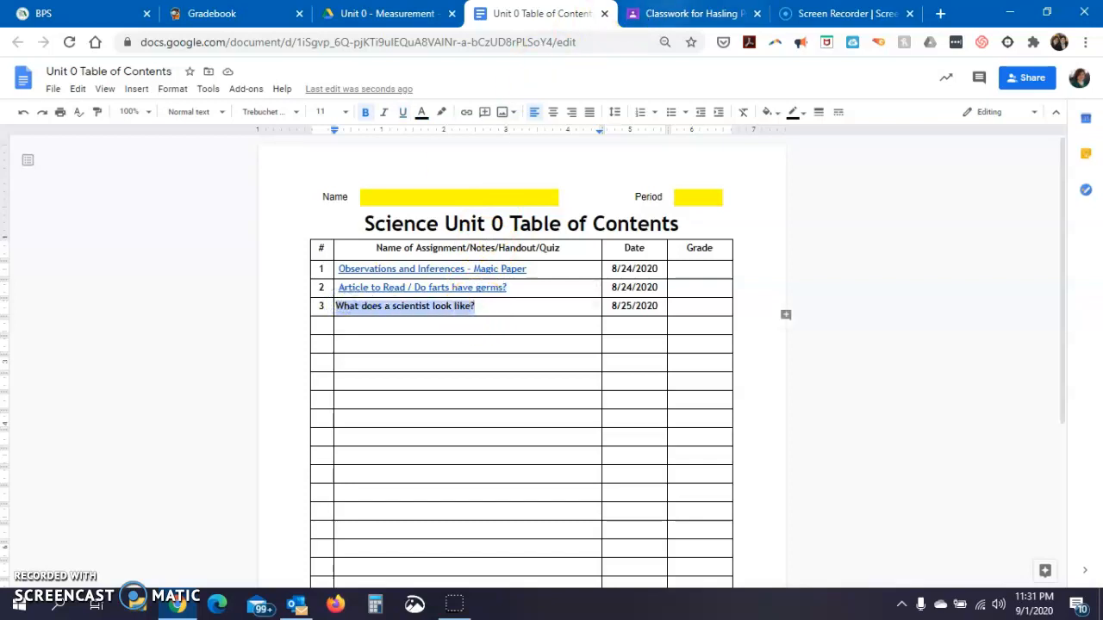
{"action": "left_click", "coordinate": [694, 13]}
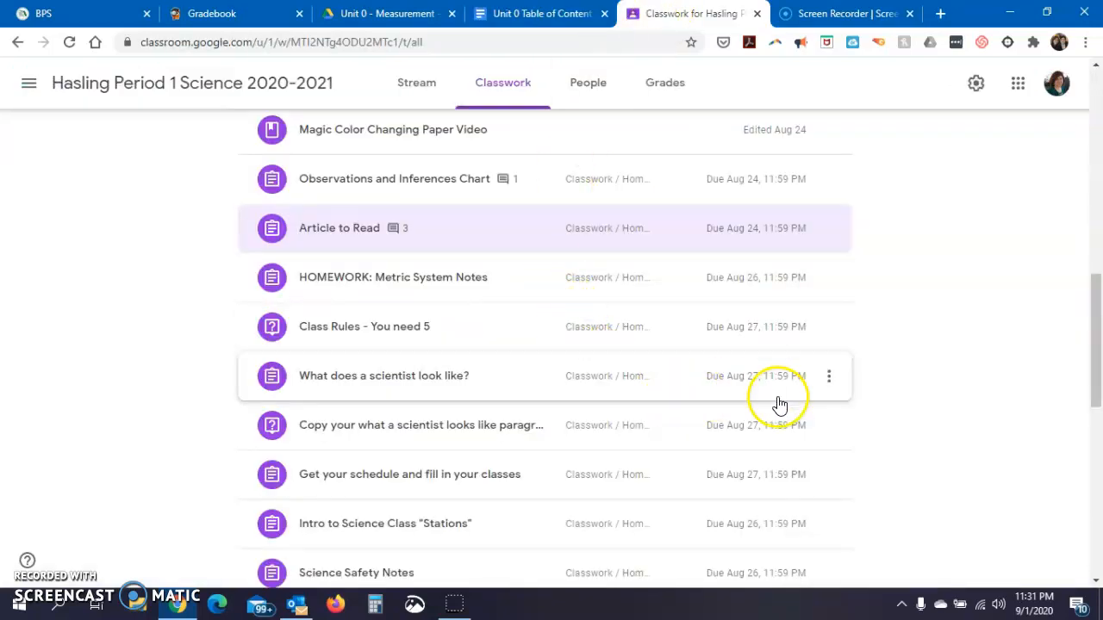
Copy the 'What does a scientist look like?' assignment link from Classwork.
{"action": "left_click", "coordinate": [383, 376]}
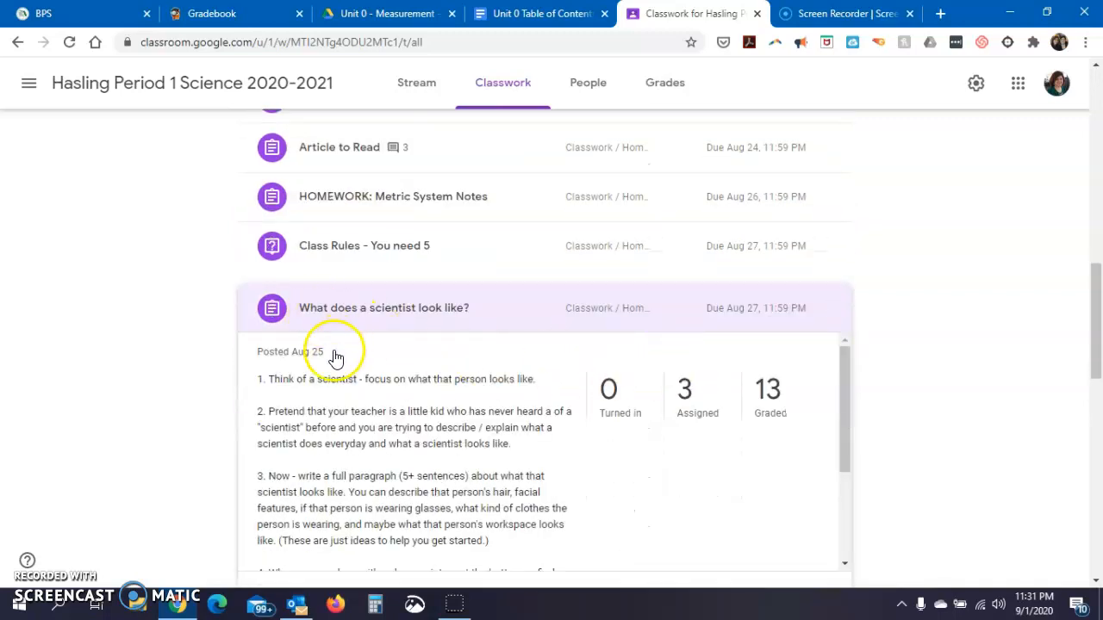
{"action": "mouse_move", "coordinate": [595, 362]}
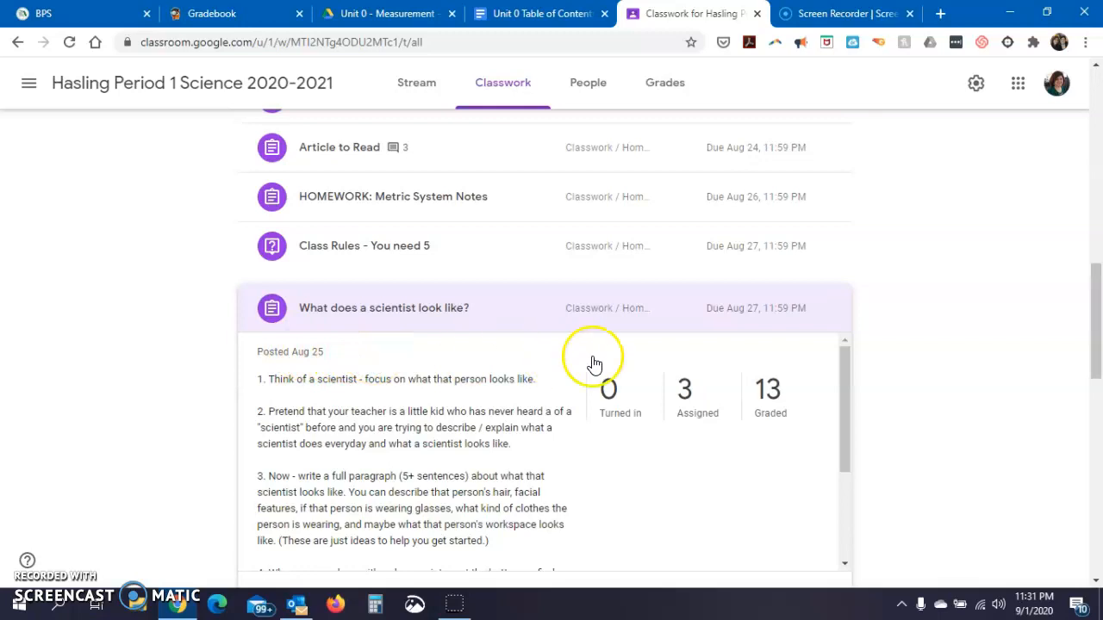
{"action": "mouse_move", "coordinate": [829, 308]}
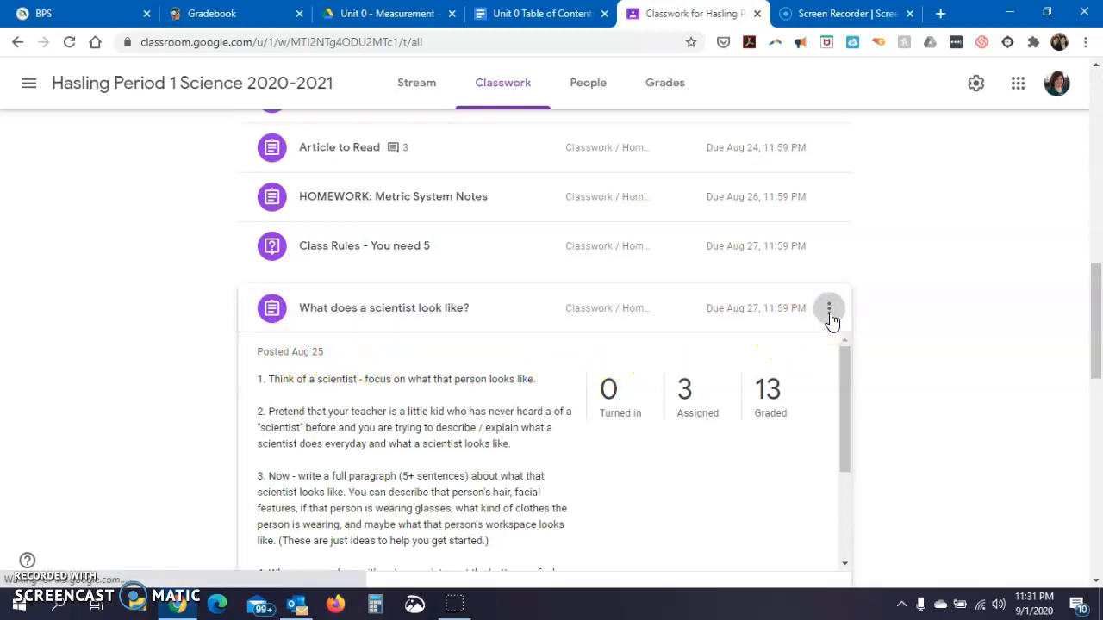
{"action": "left_click", "coordinate": [828, 307]}
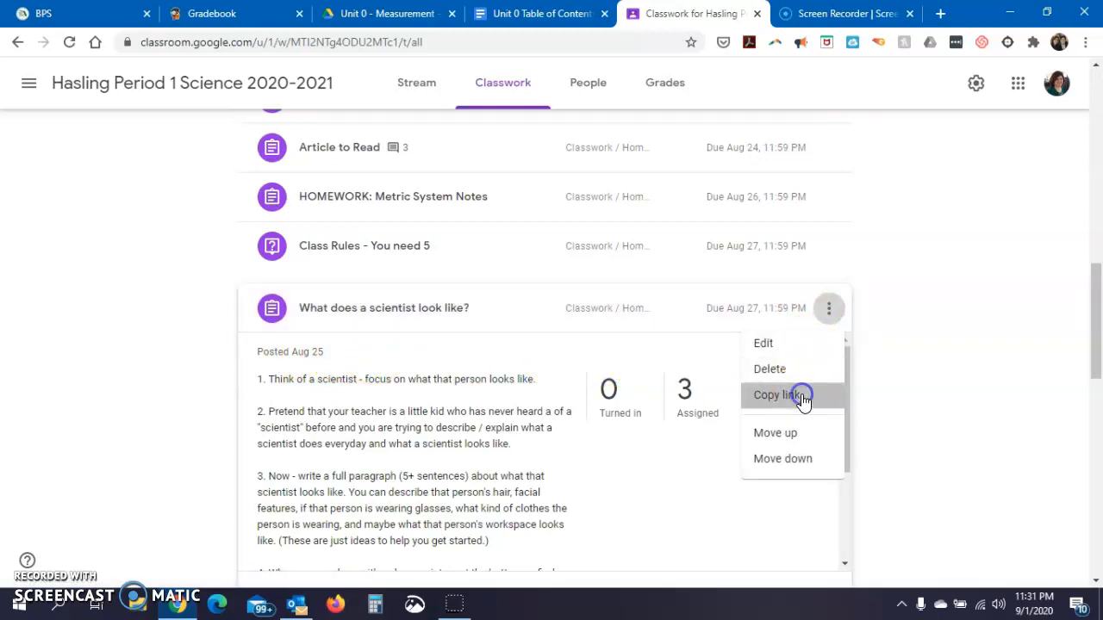
{"action": "left_click", "coordinate": [541, 13]}
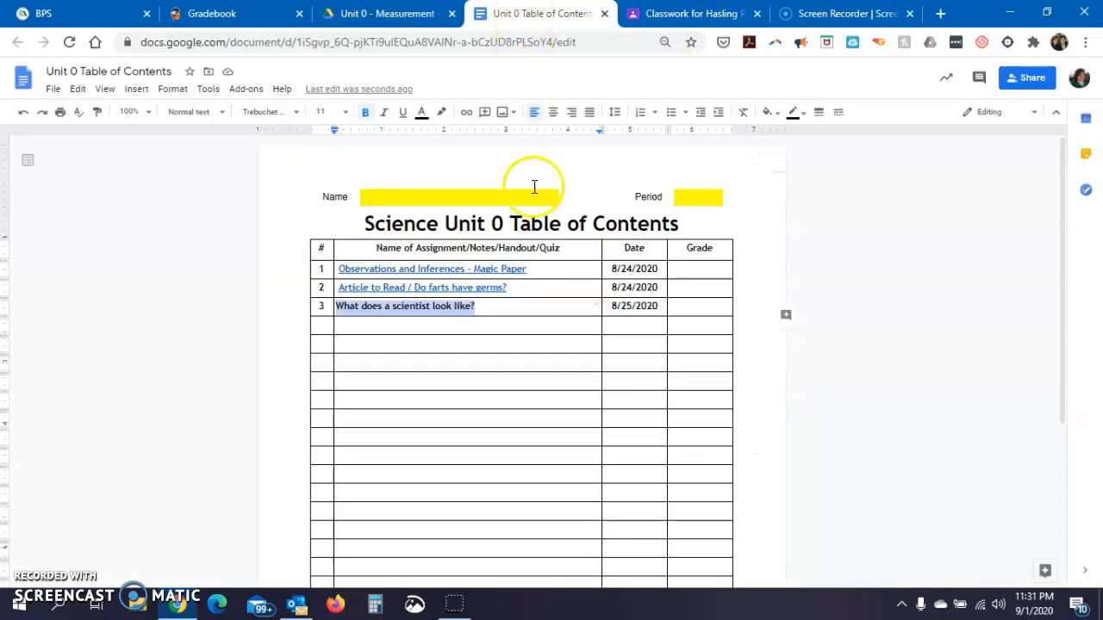
Link the row 3 title 'What does a scientist look like?' to its copied Classroom URL.
{"action": "left_click", "coordinate": [466, 112]}
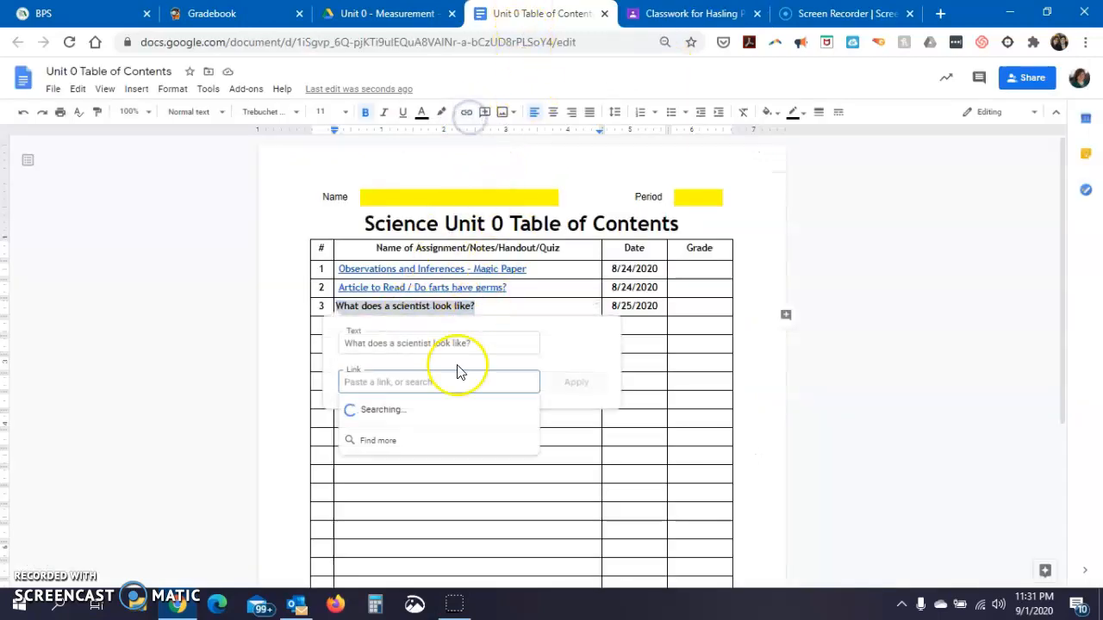
{"action": "right_click", "coordinate": [439, 382]}
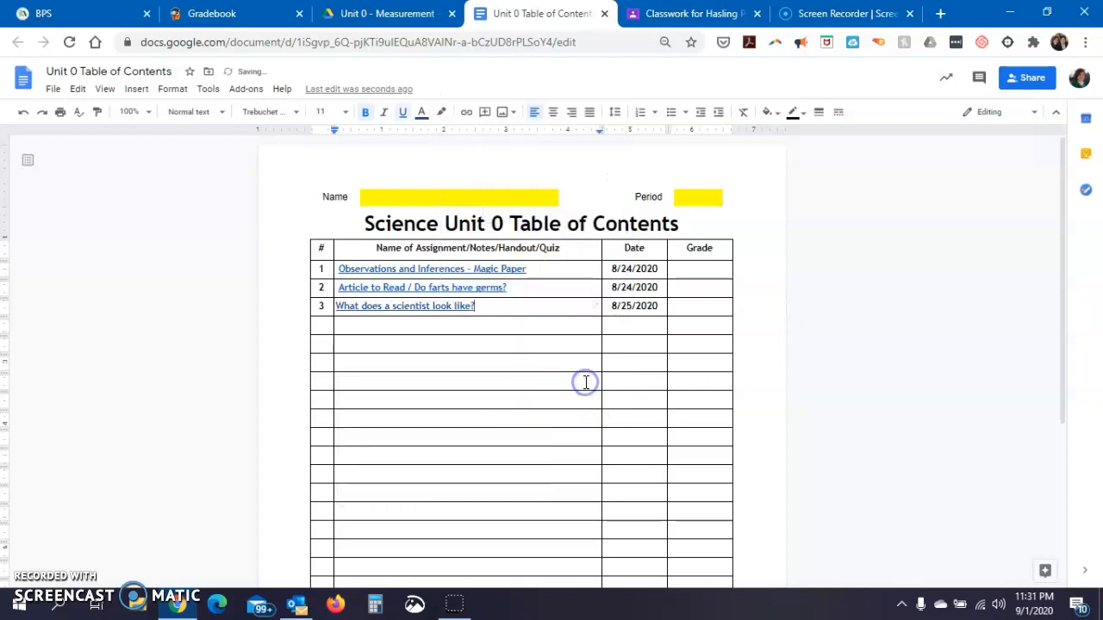
{"action": "mouse_move", "coordinate": [546, 327]}
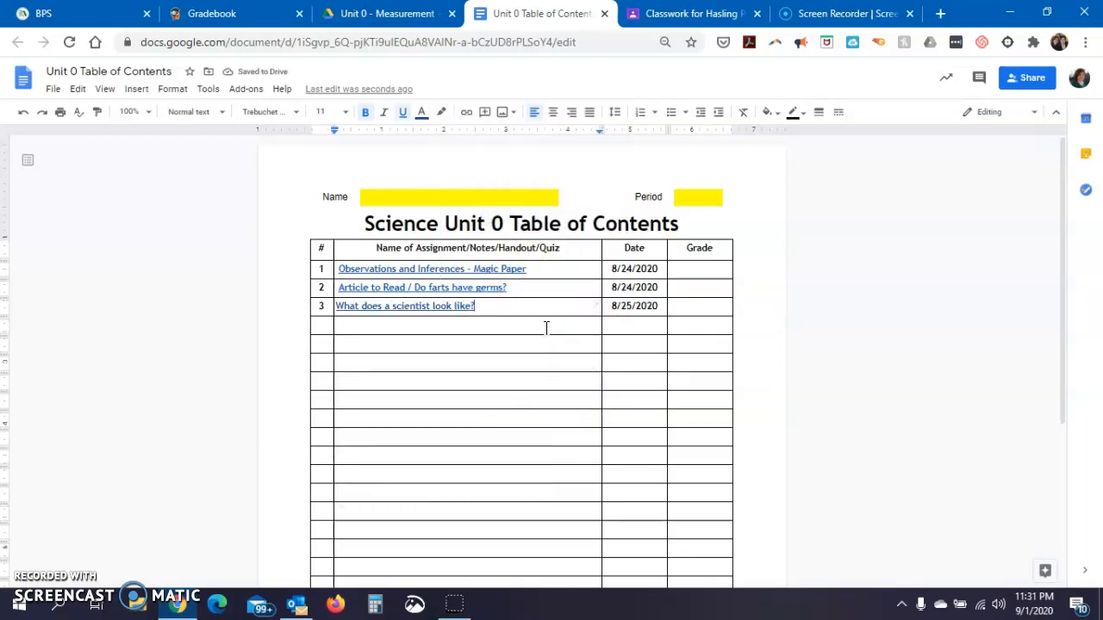